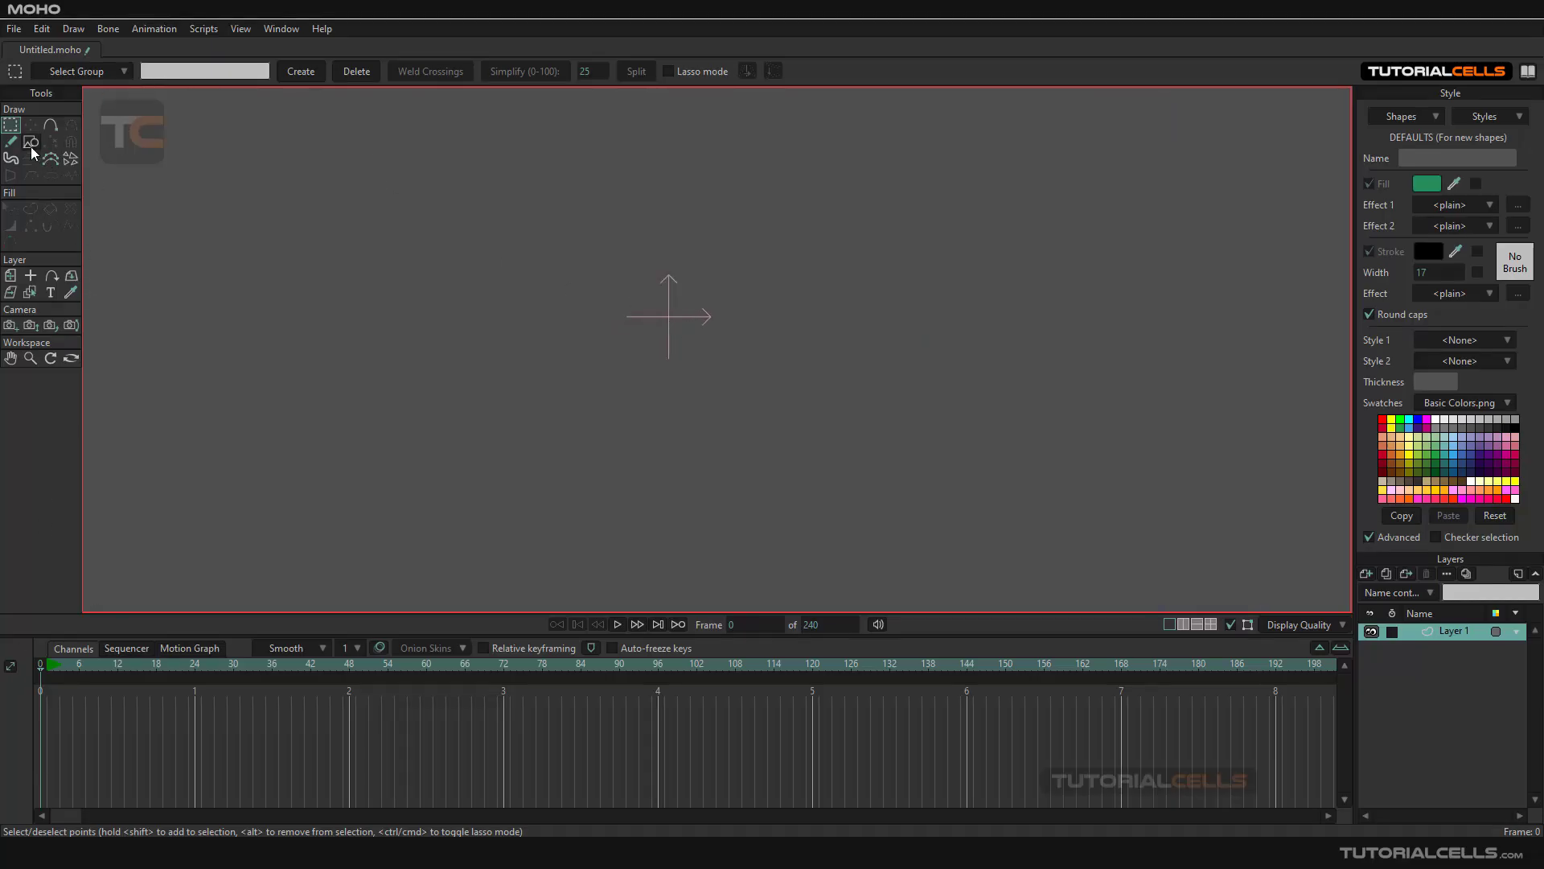
Step: Draw a green ellipse with a thick stroke of width 7 using the Draw Shape ellipse tool
click(31, 142)
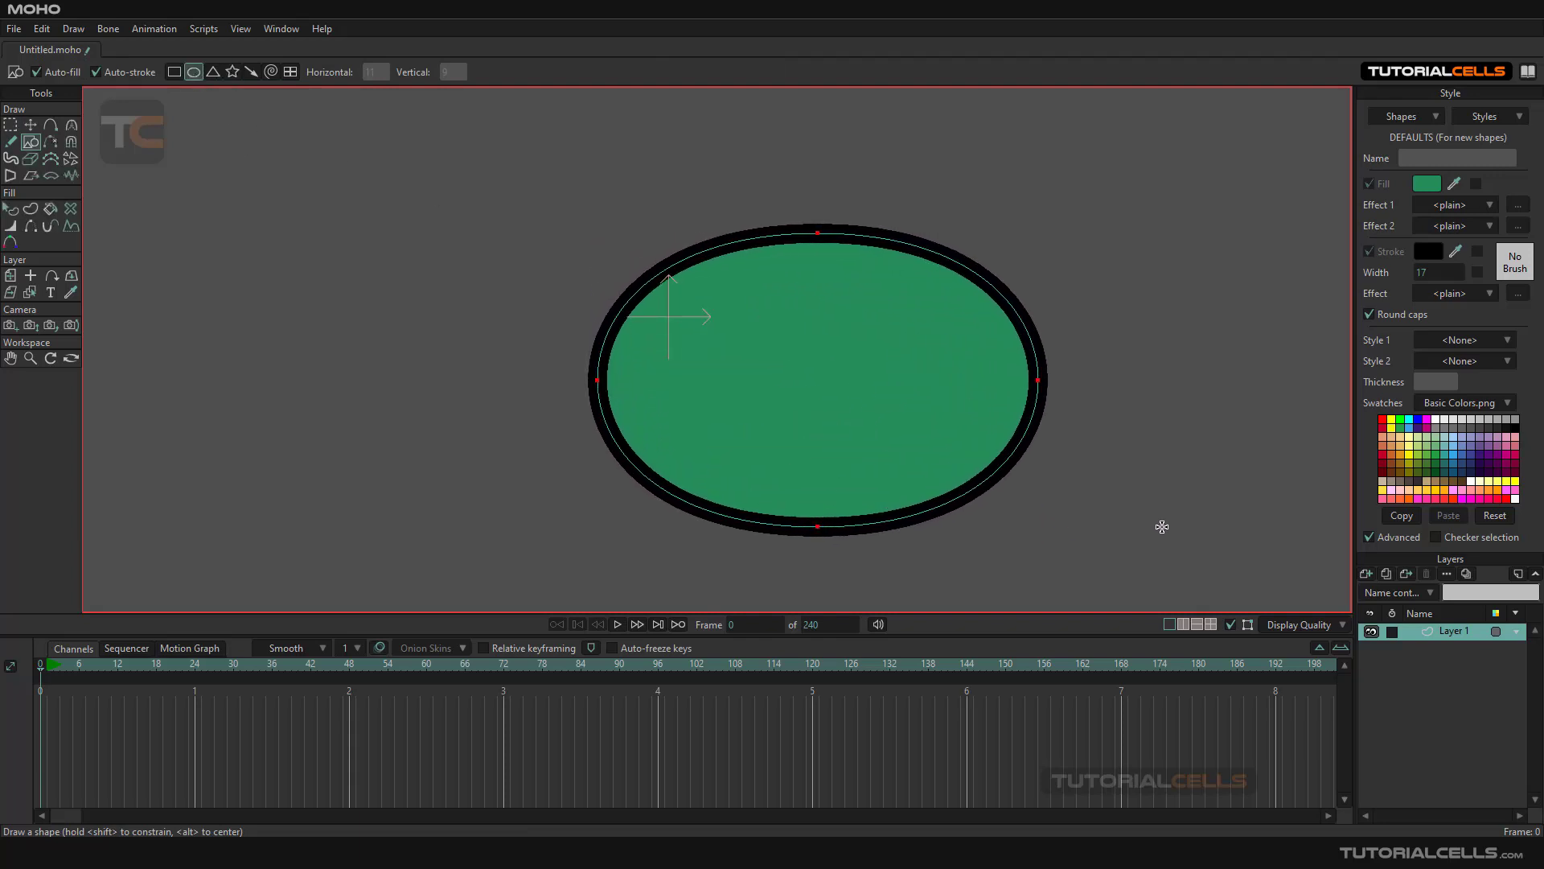
mouse_move(1293, 319)
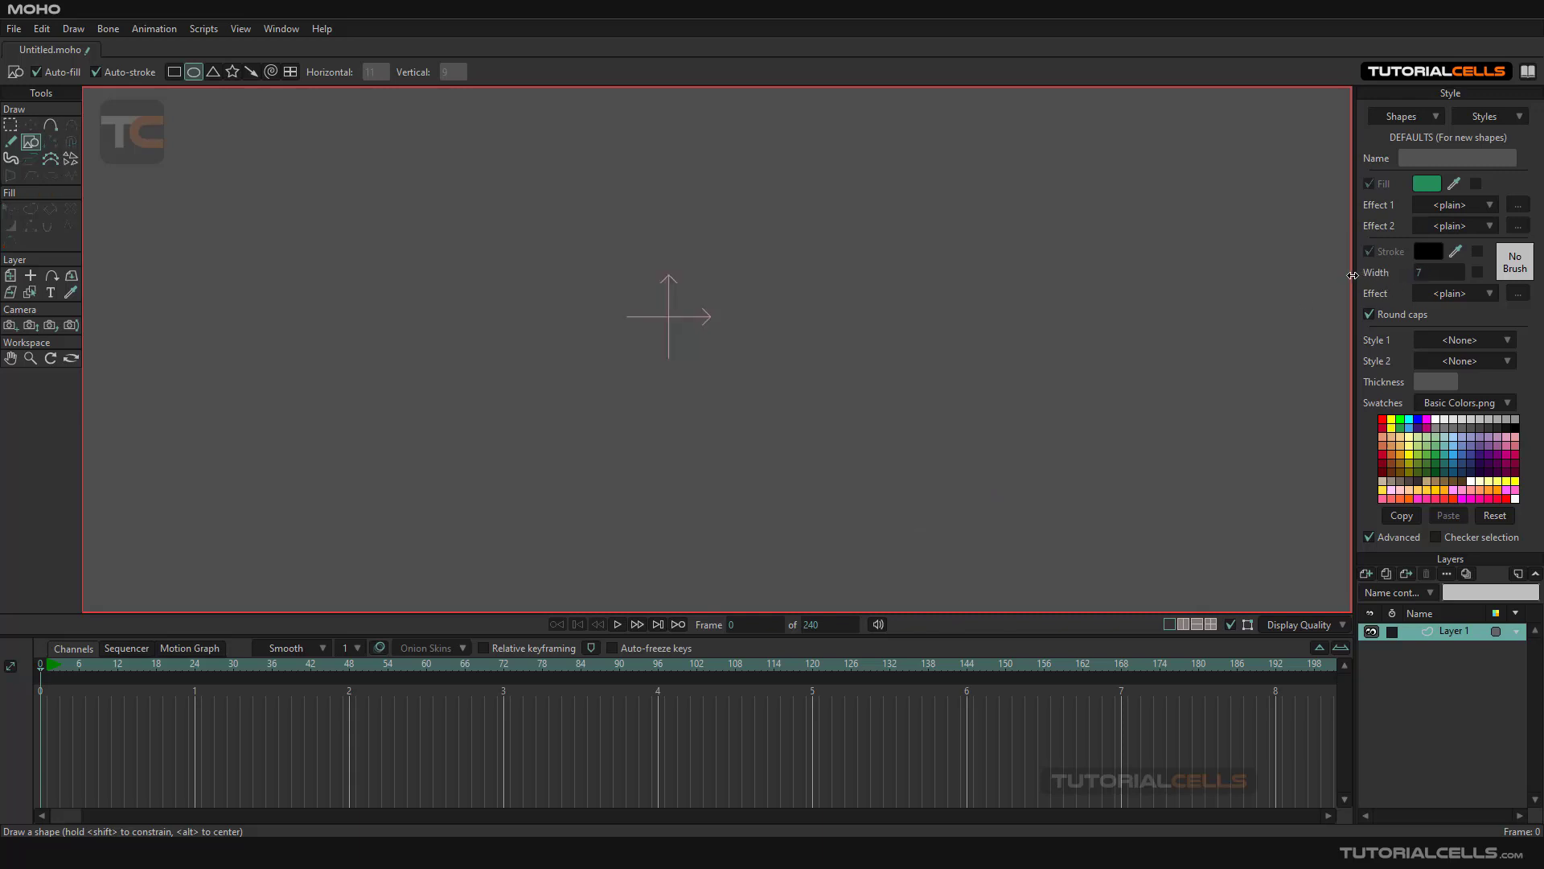
mouse_move(650, 252)
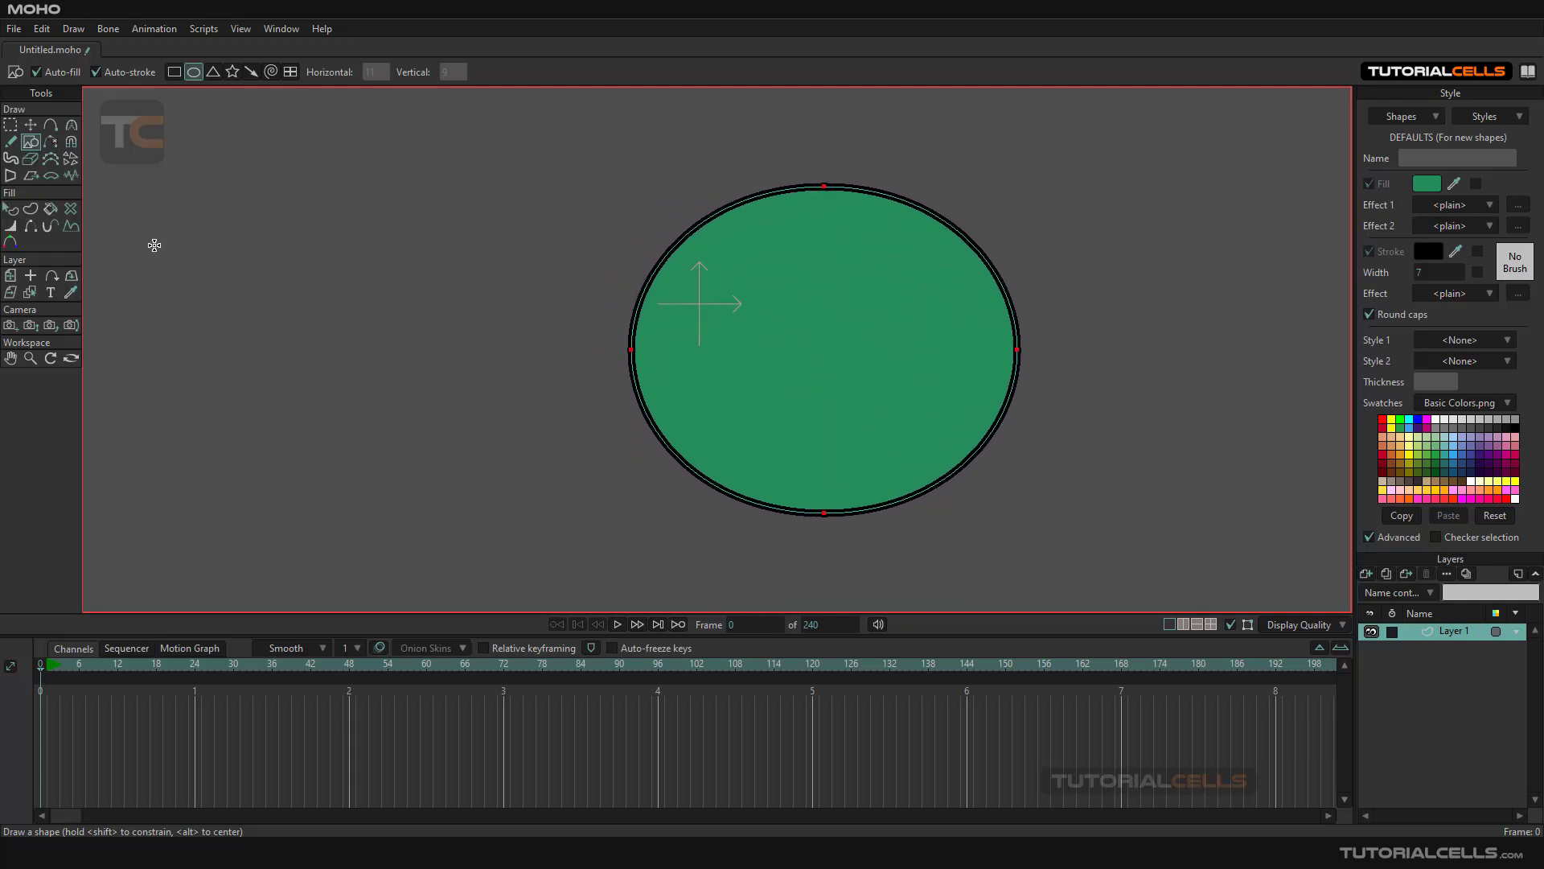
mouse_move(51, 126)
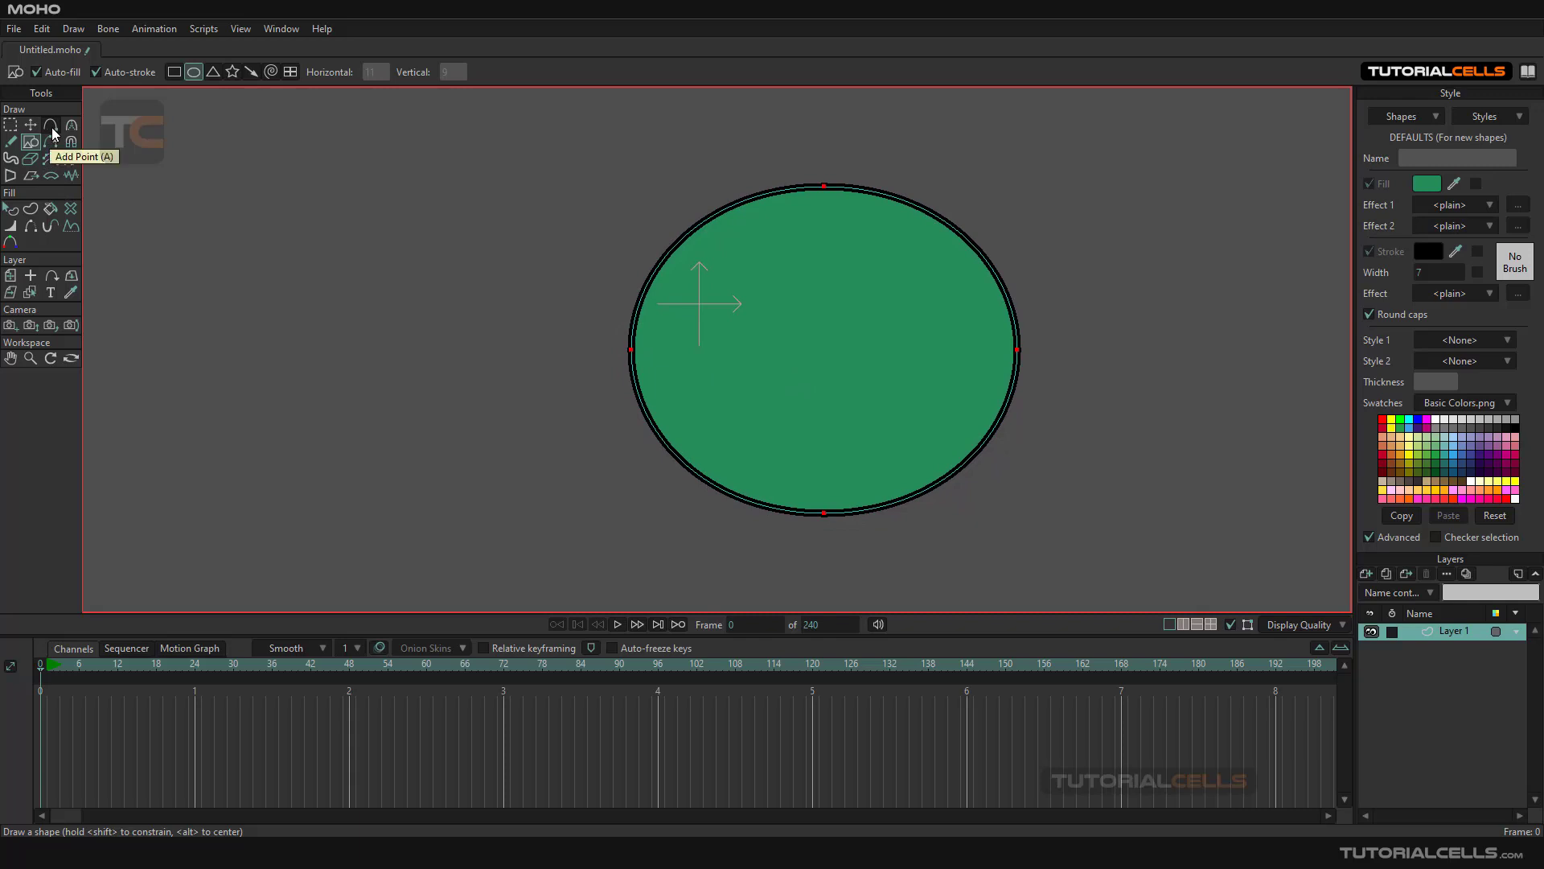
Step: Draw a sharp-cornered zigzag curve and a smooth wavy curve below it with Add Point
click(52, 124)
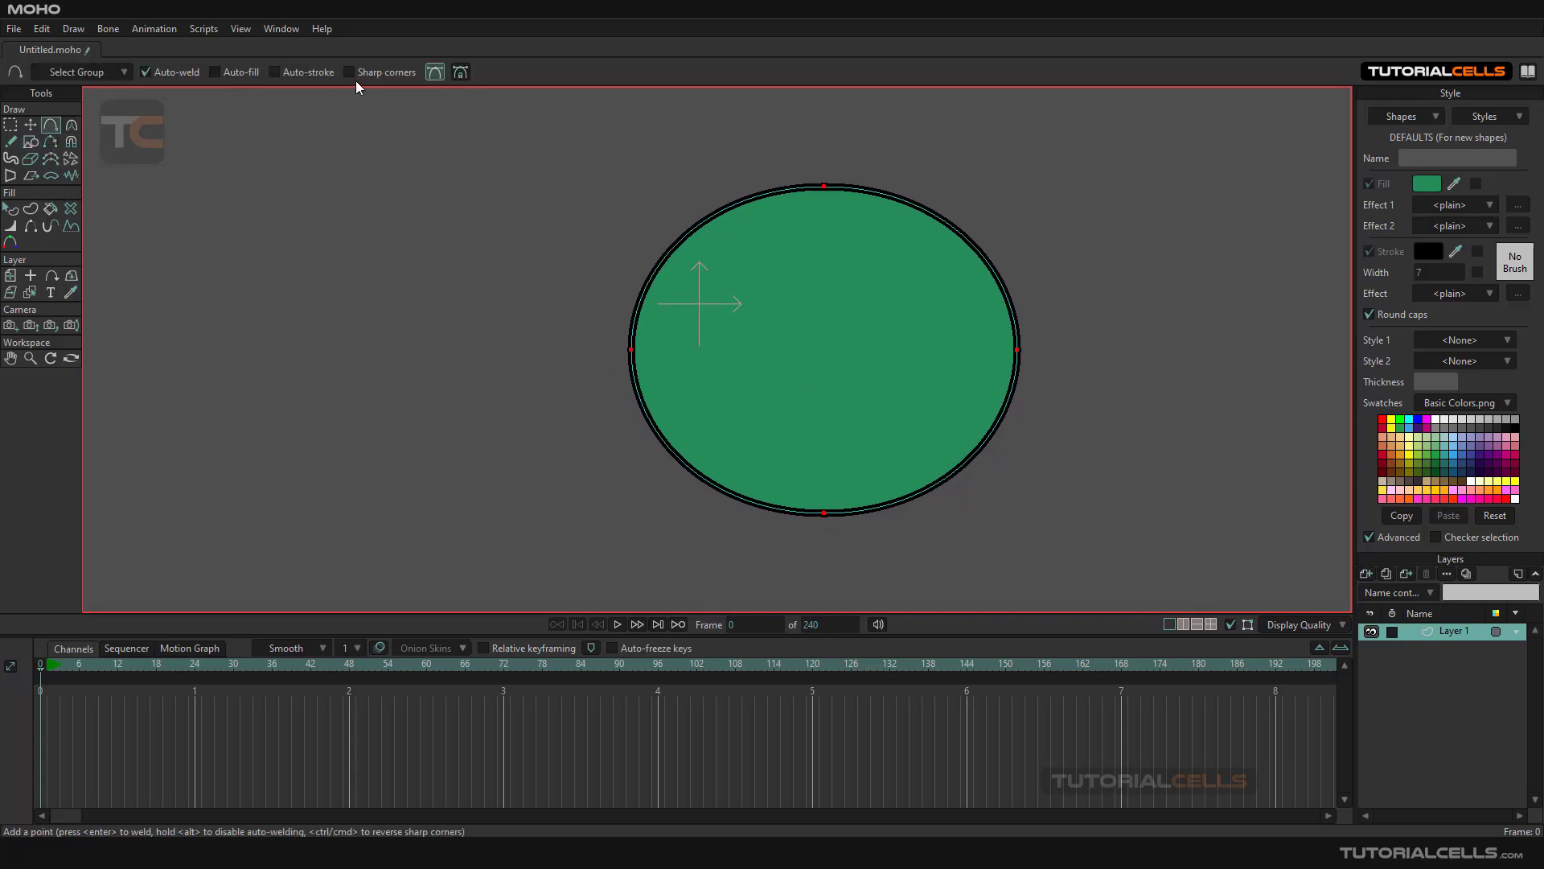
click(350, 71)
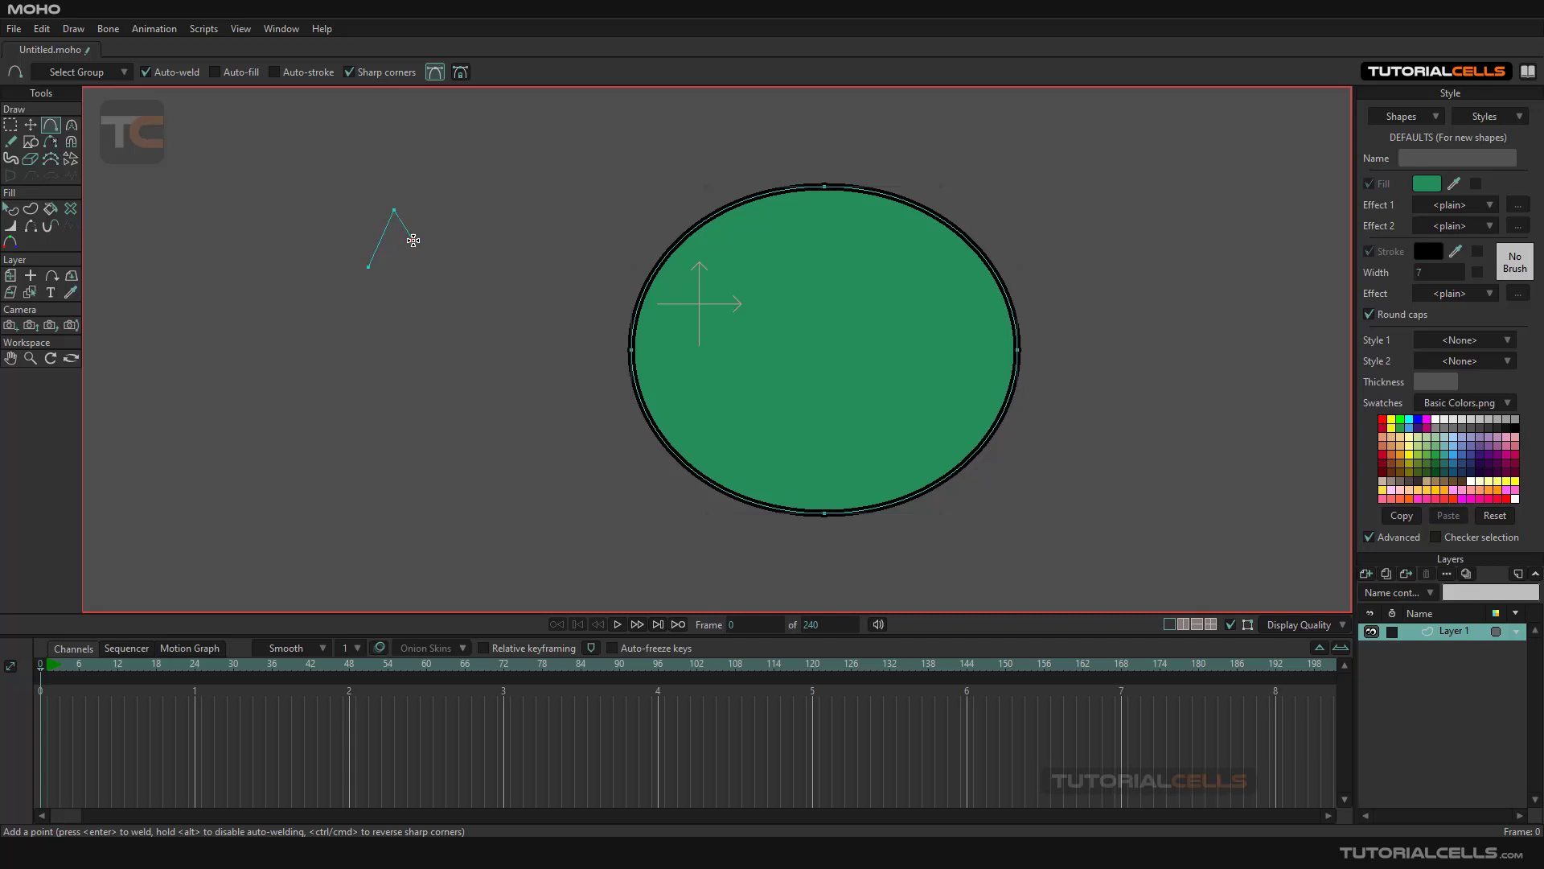
click(425, 215)
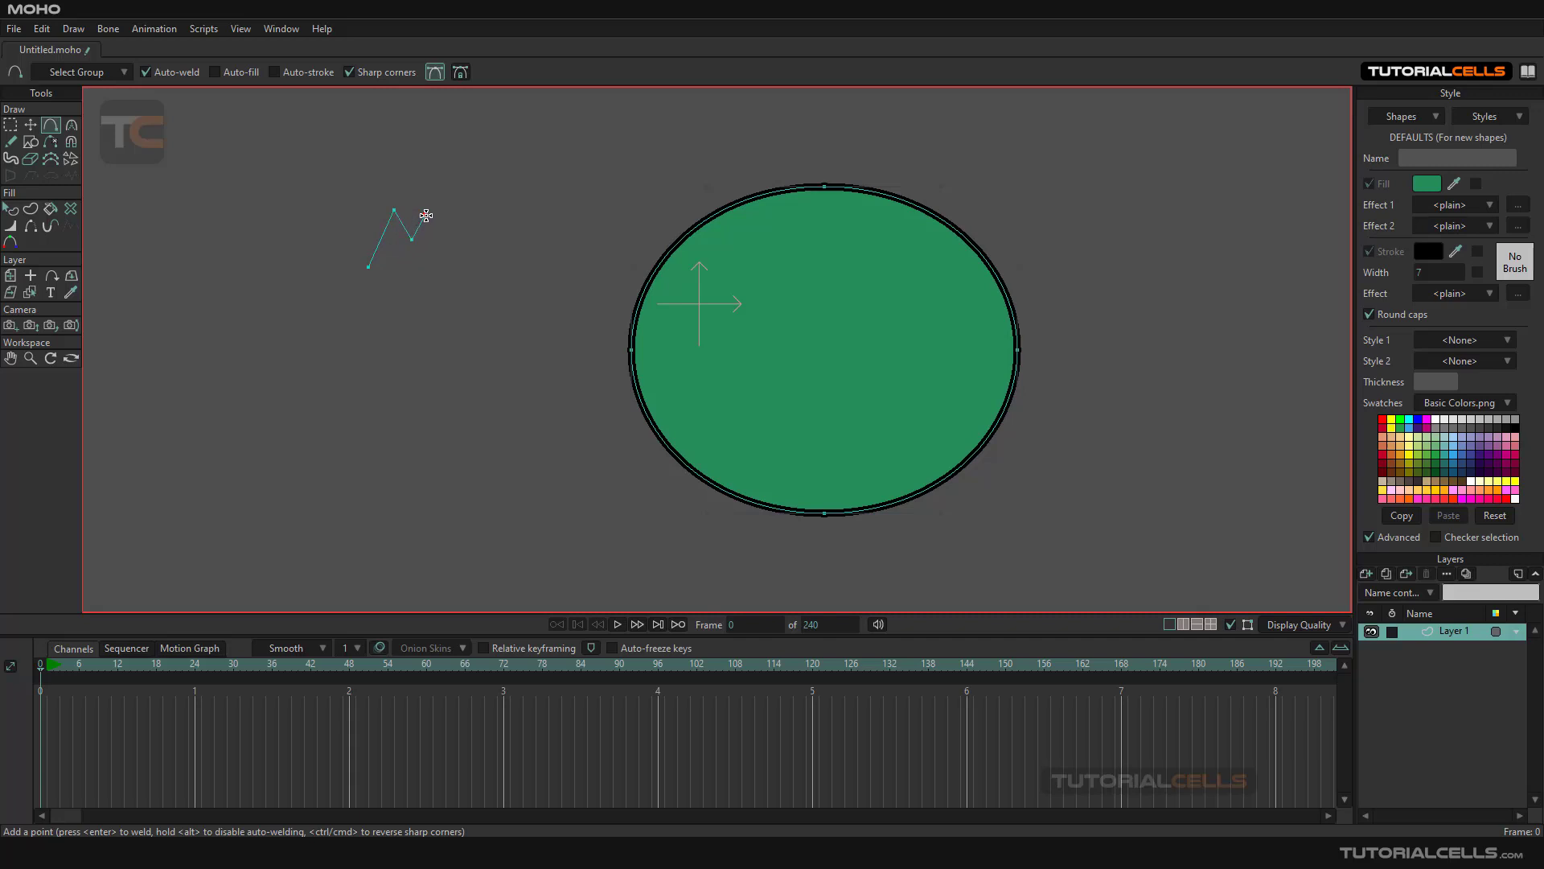
click(455, 268)
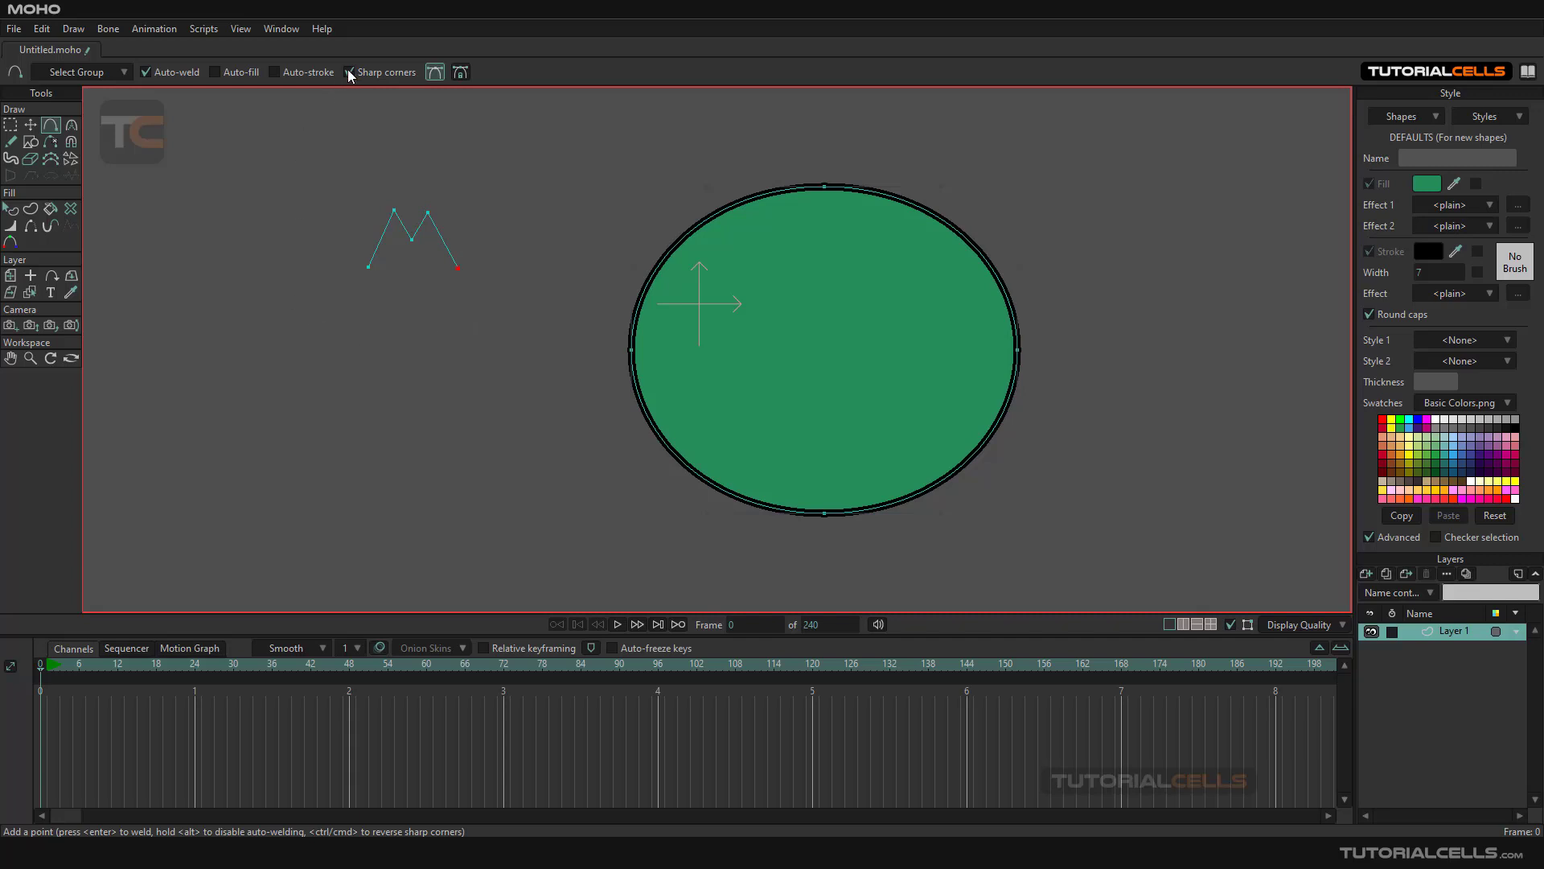
mouse_move(372, 385)
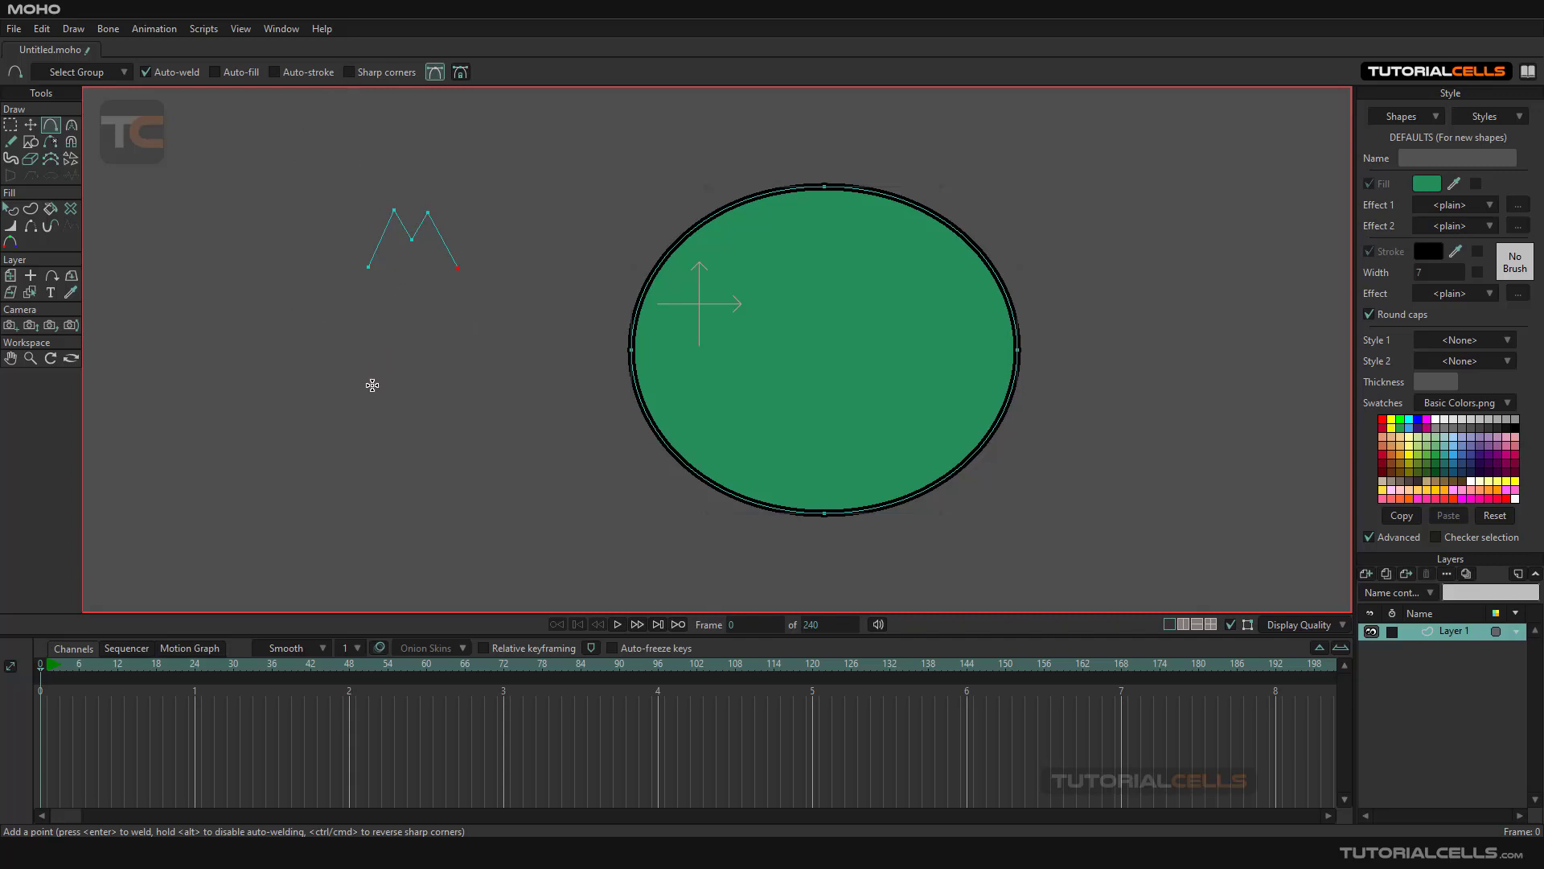
click(395, 357)
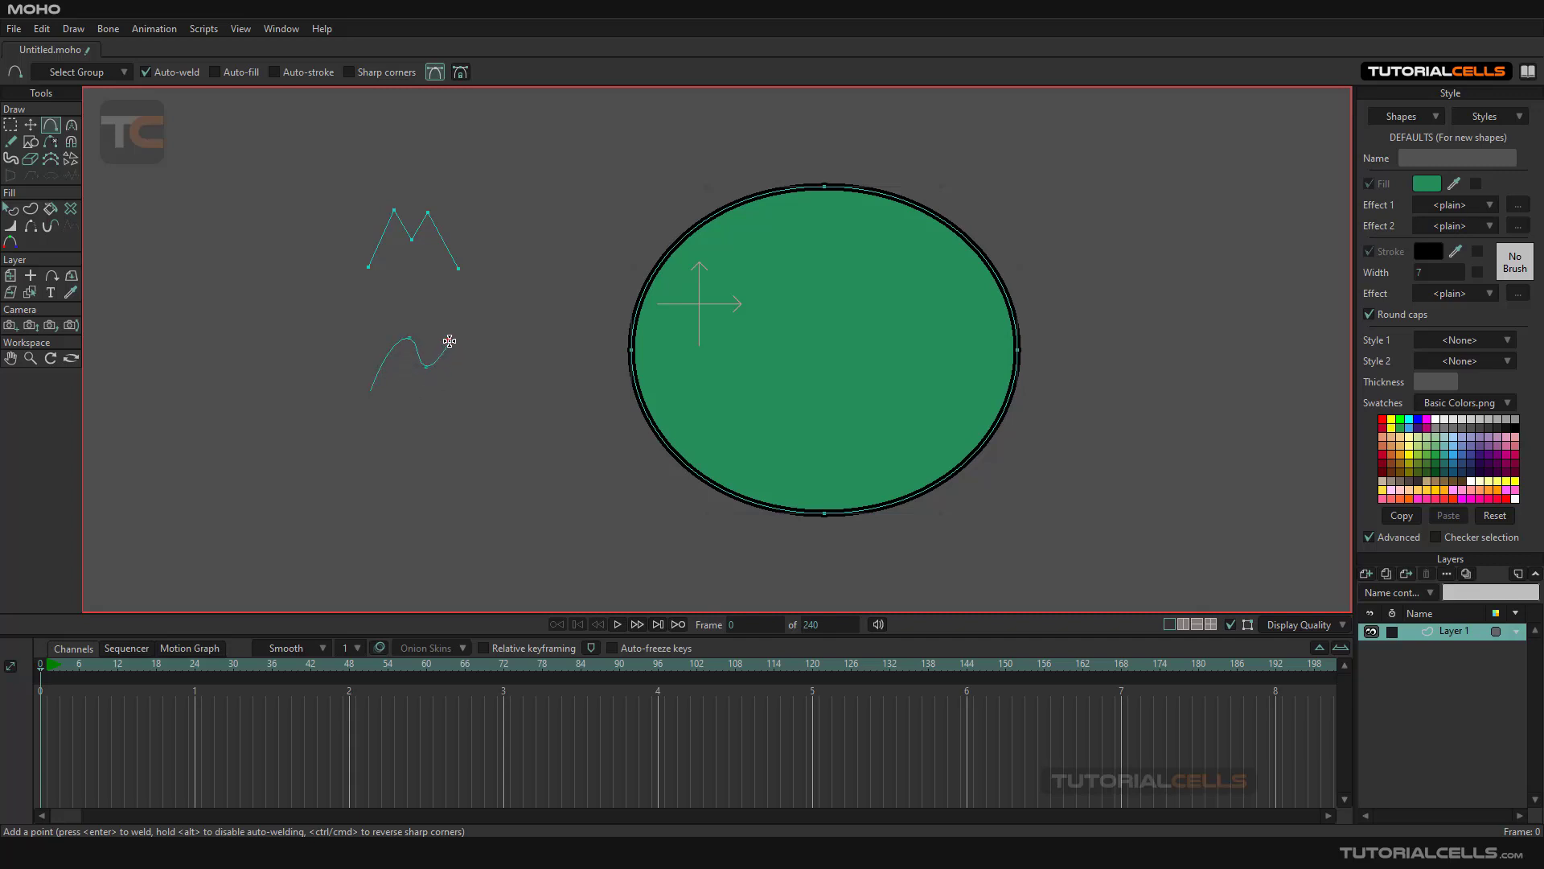
click(481, 395)
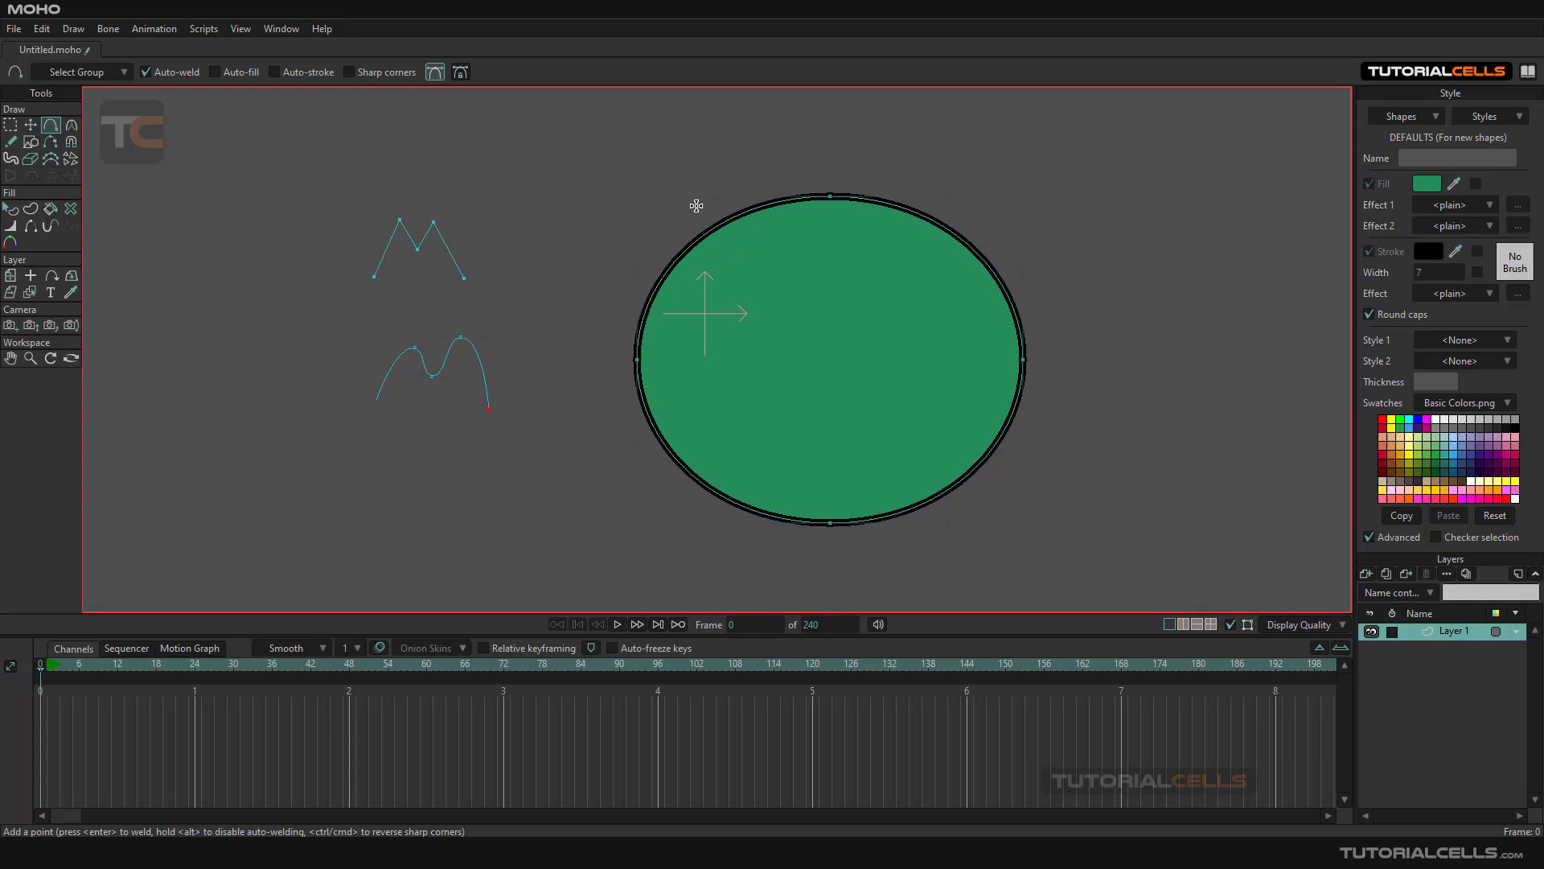
mouse_move(643, 493)
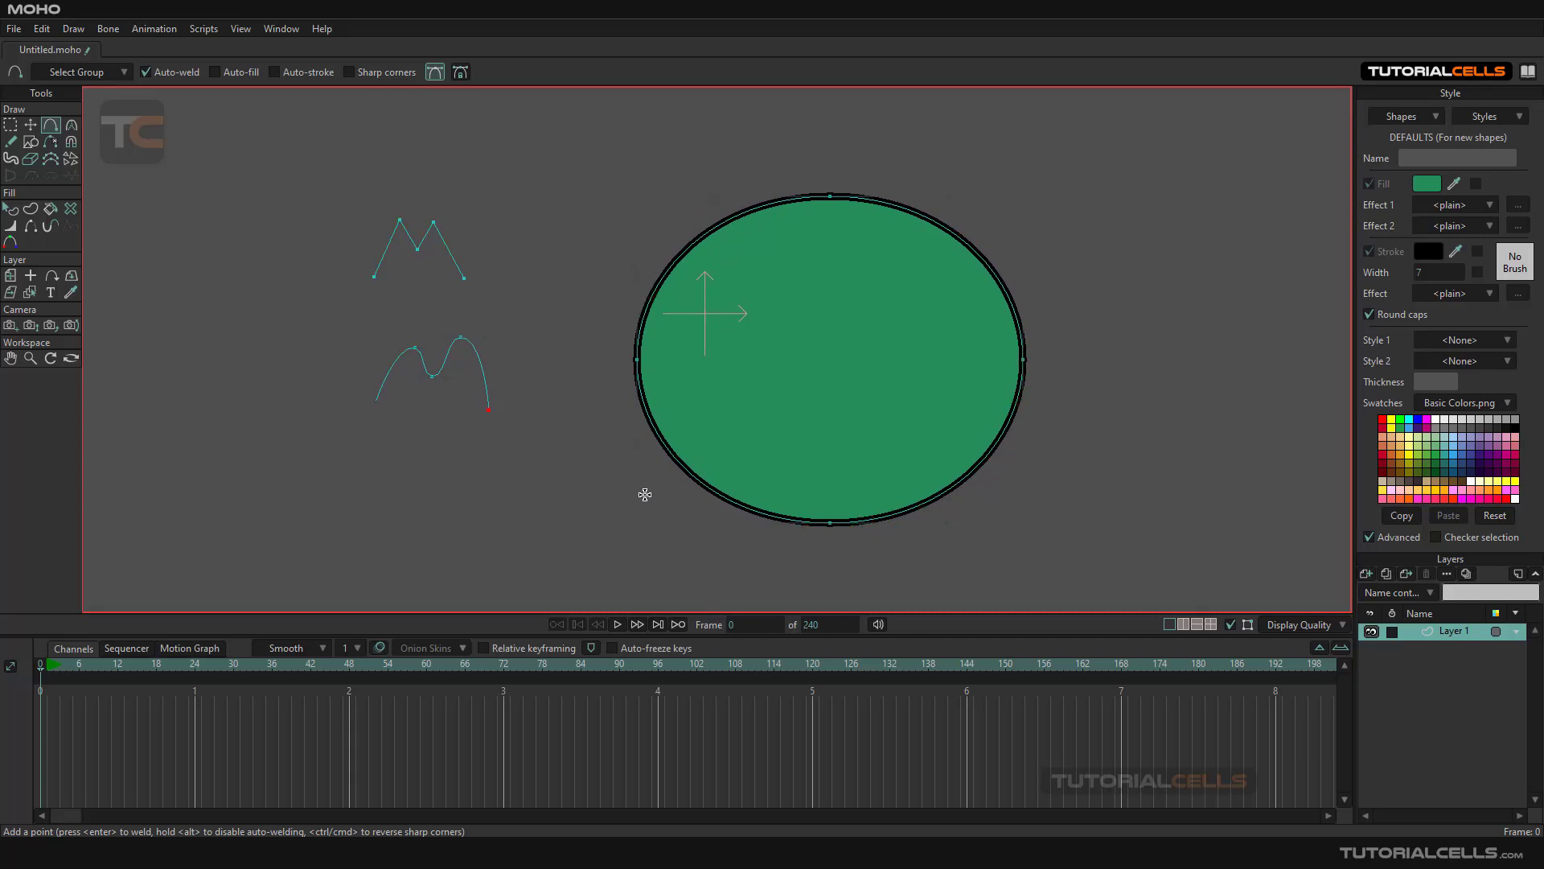
mouse_move(101, 196)
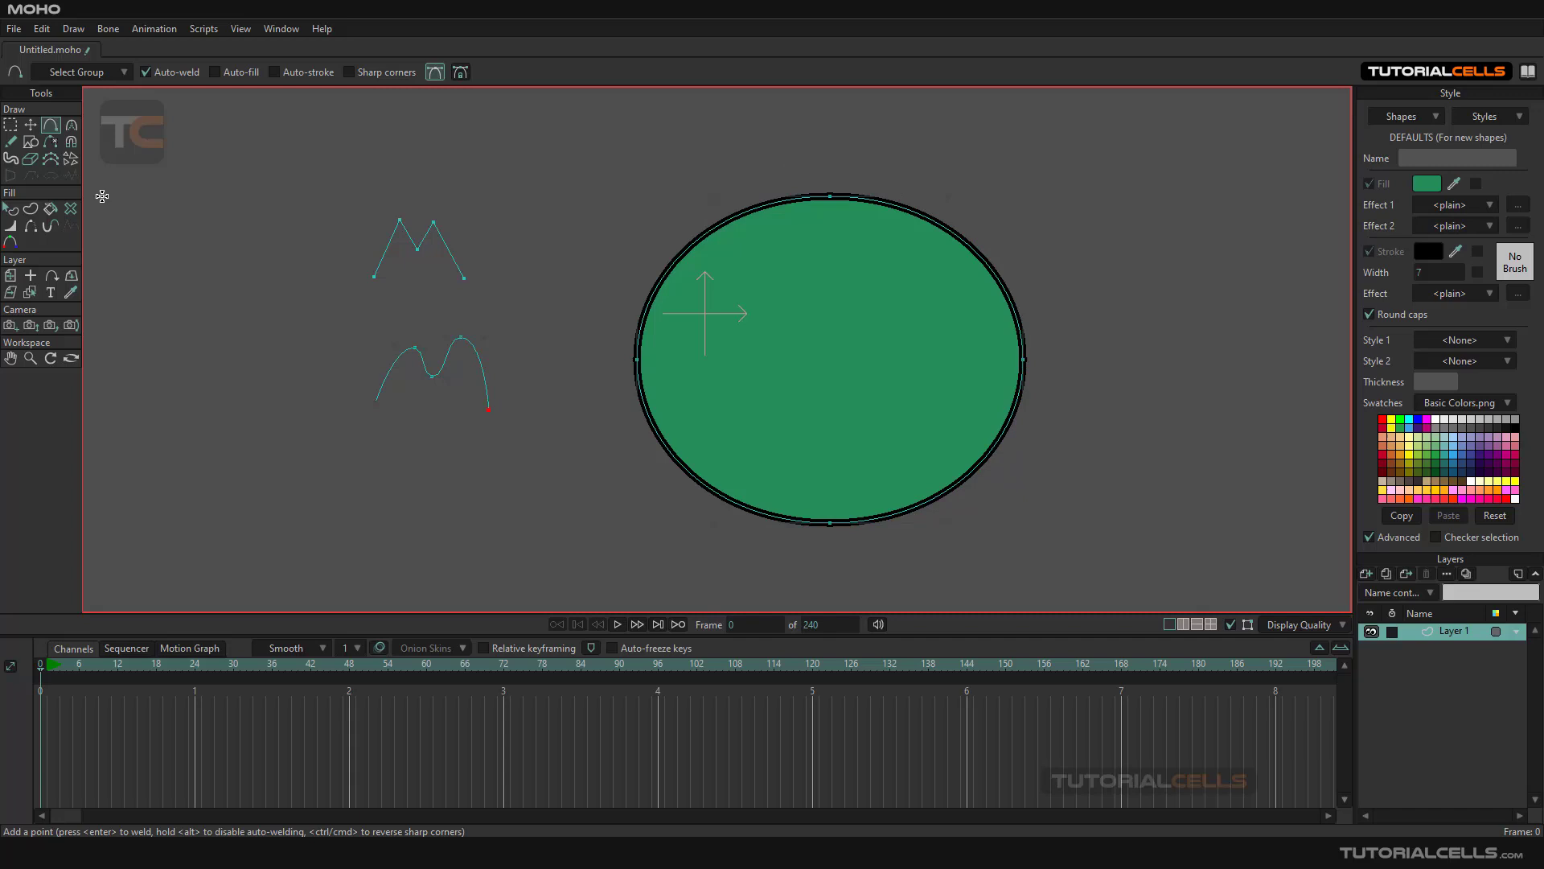
click(31, 126)
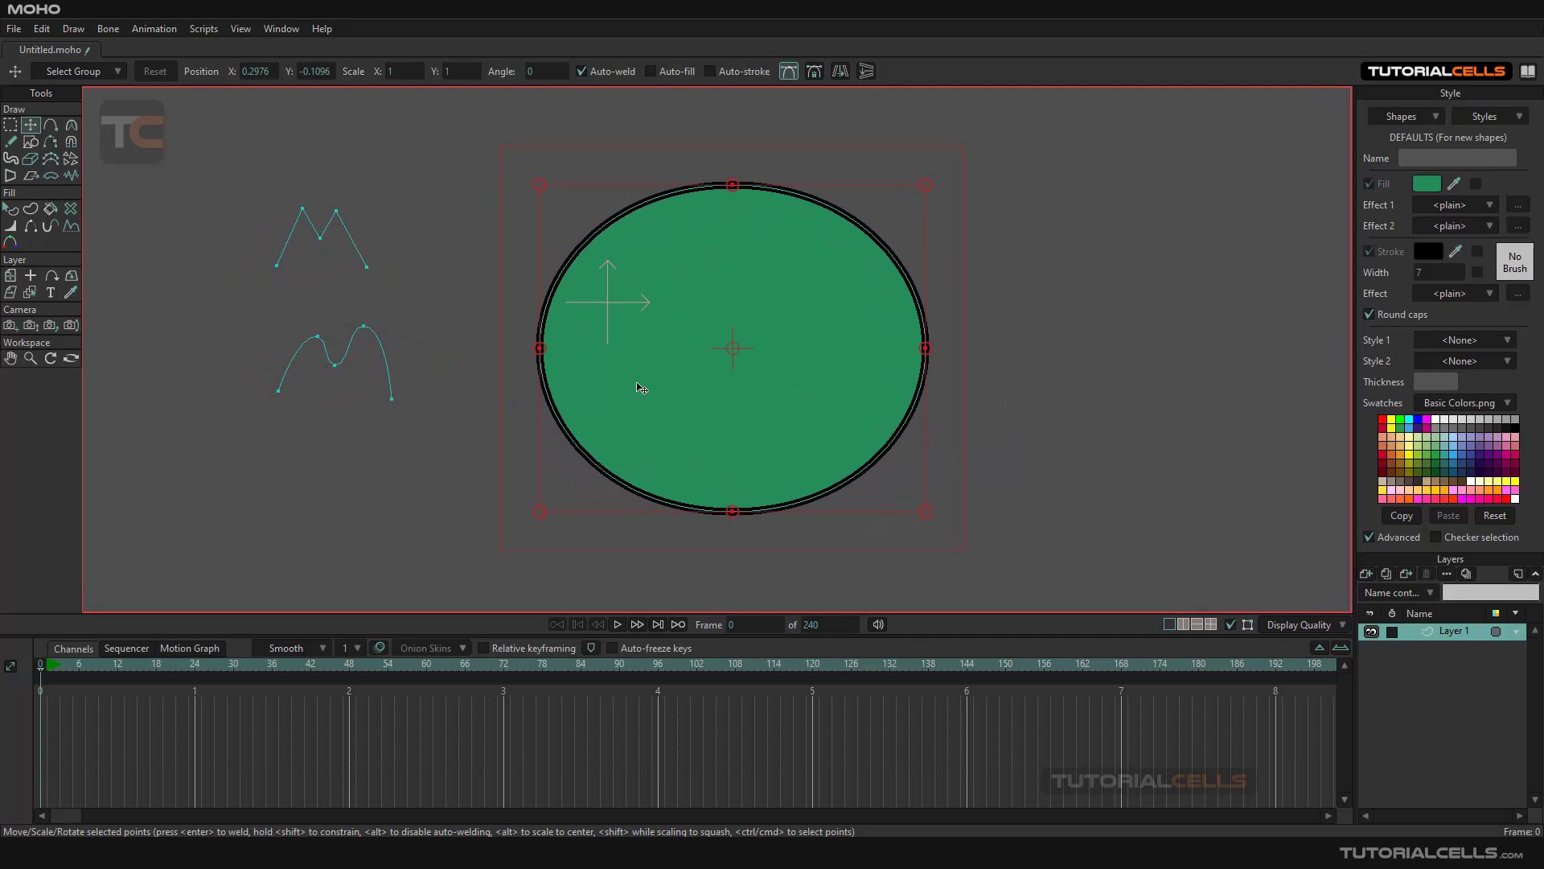
mouse_move(307, 255)
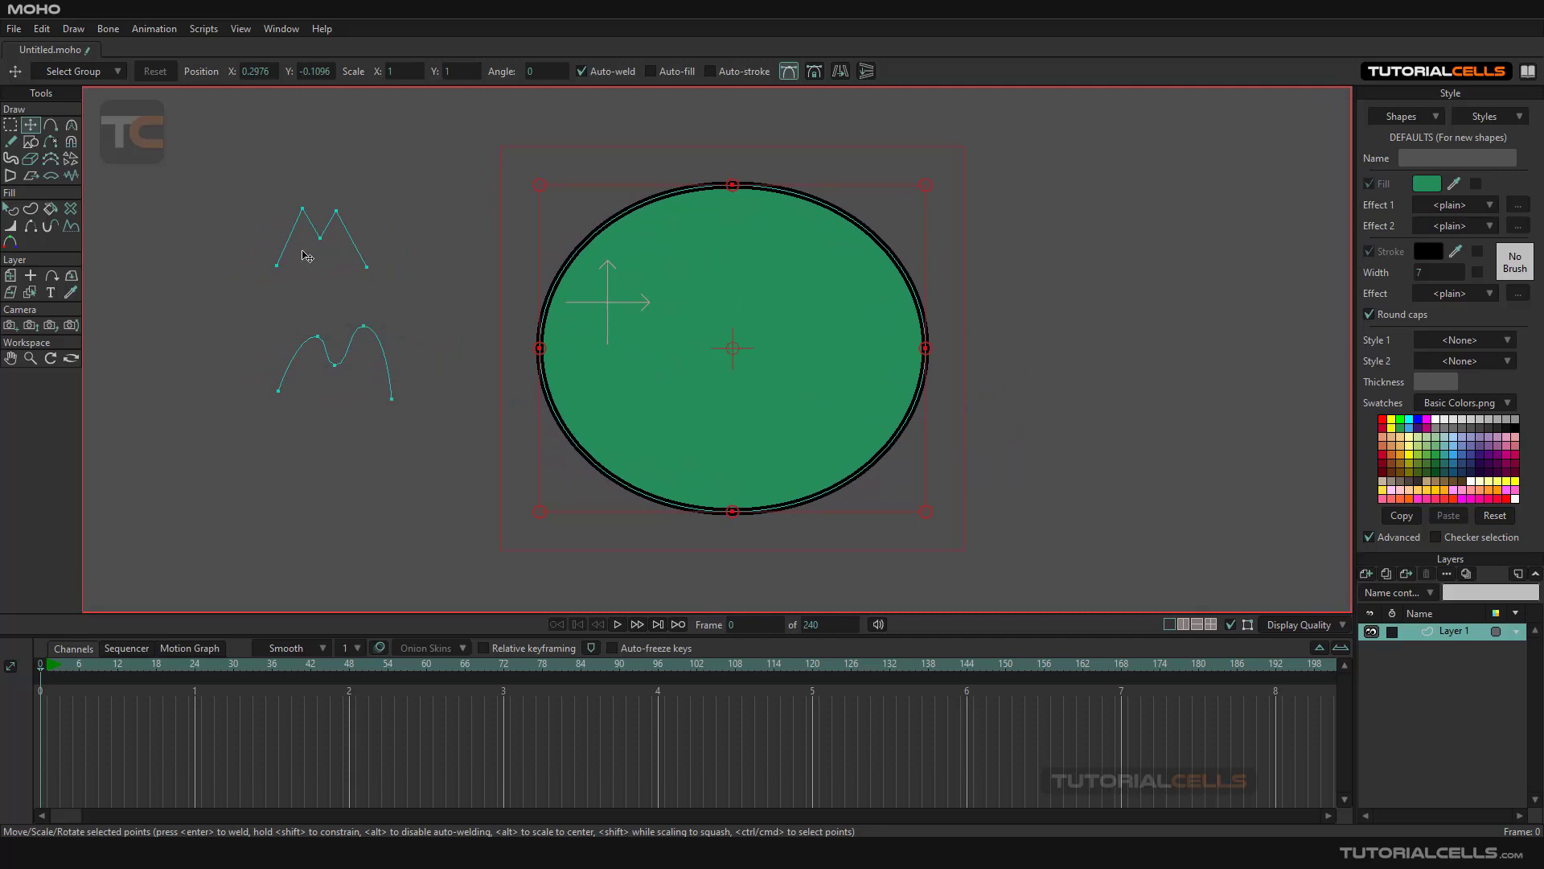
mouse_move(630, 194)
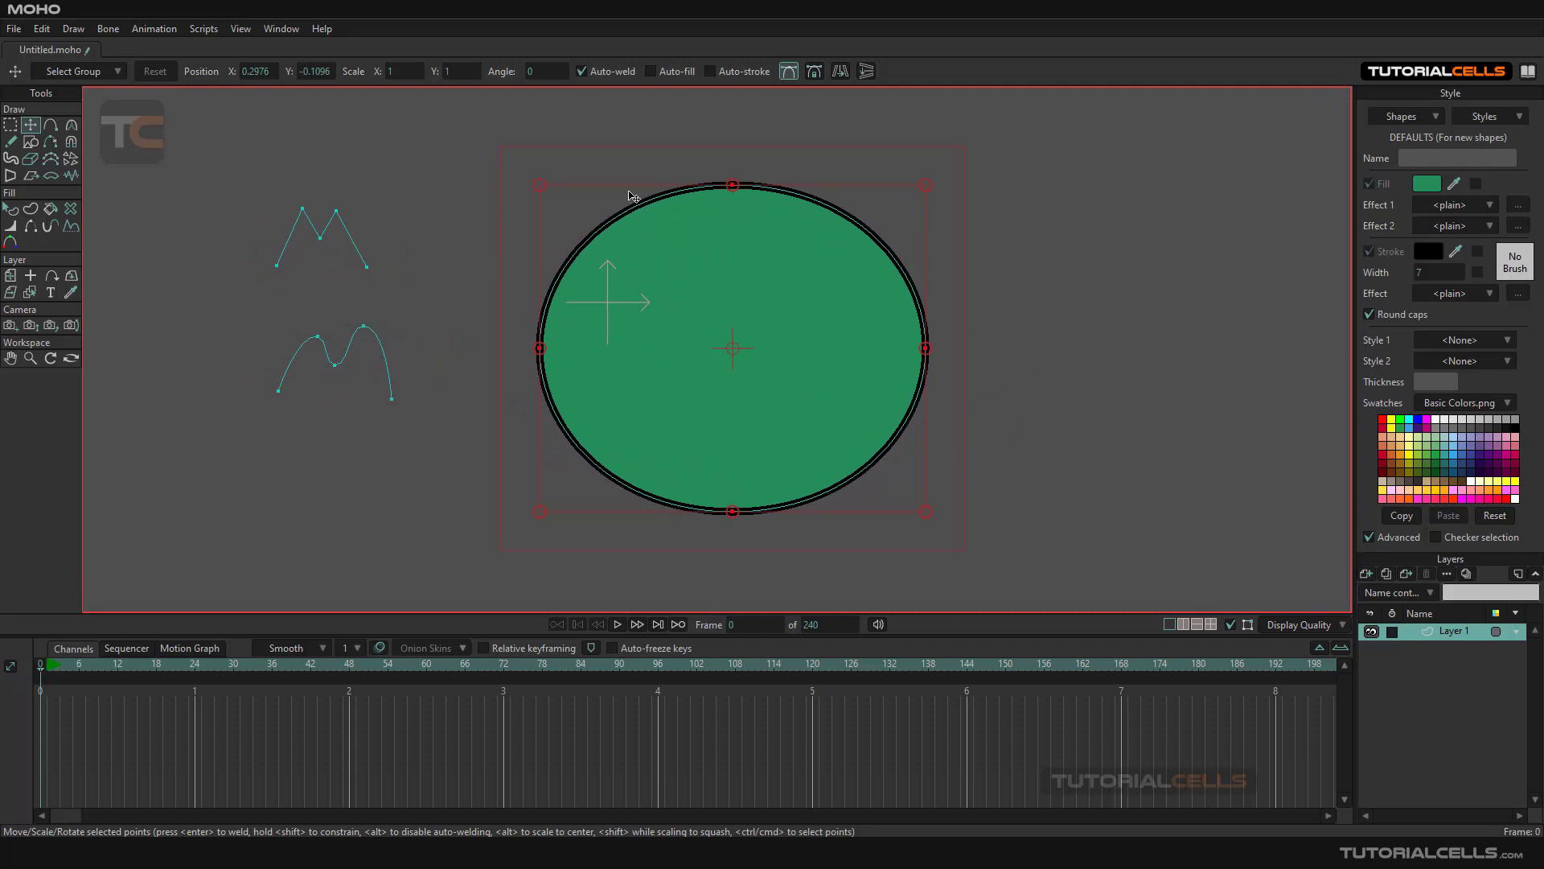
mouse_move(98, 291)
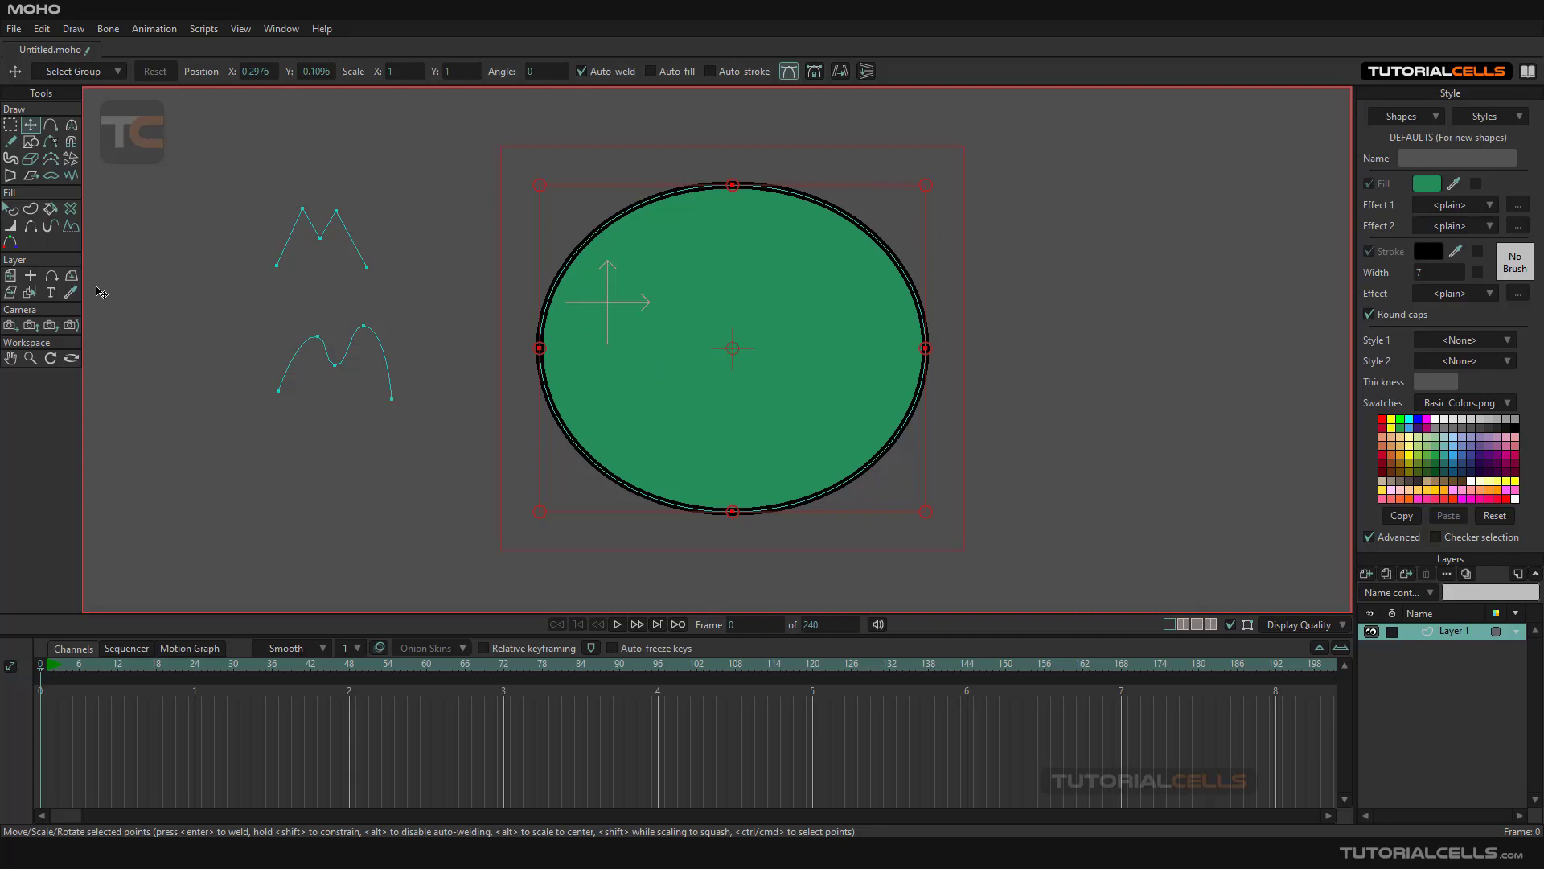
mouse_move(70, 227)
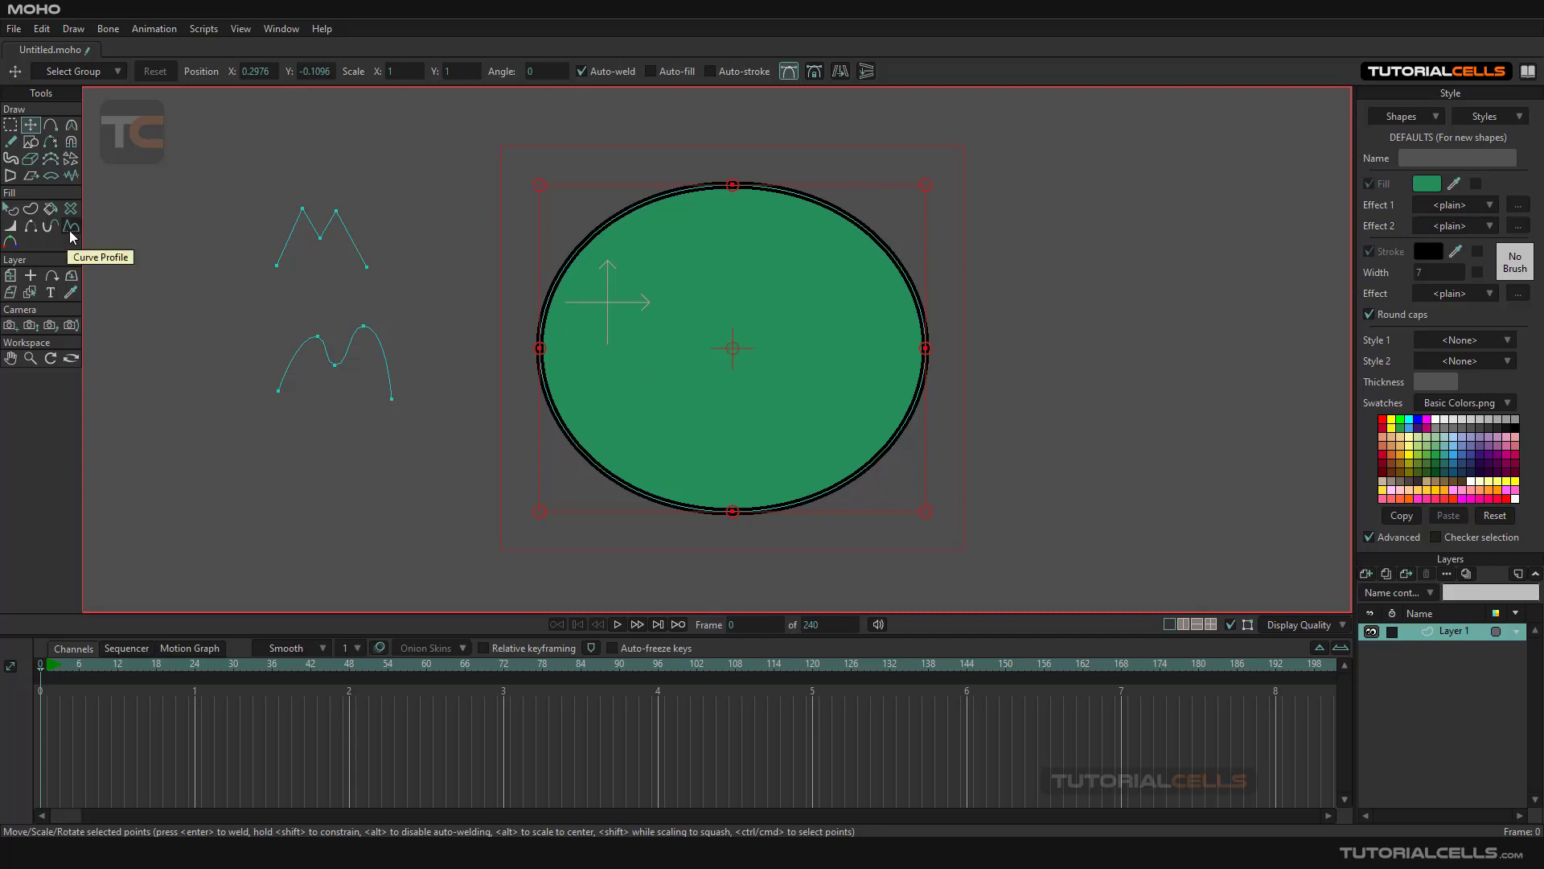
Step: Apply the wavy curve as a repeated profile on the ellipse outline, entering 20 as the repeat value
click(71, 227)
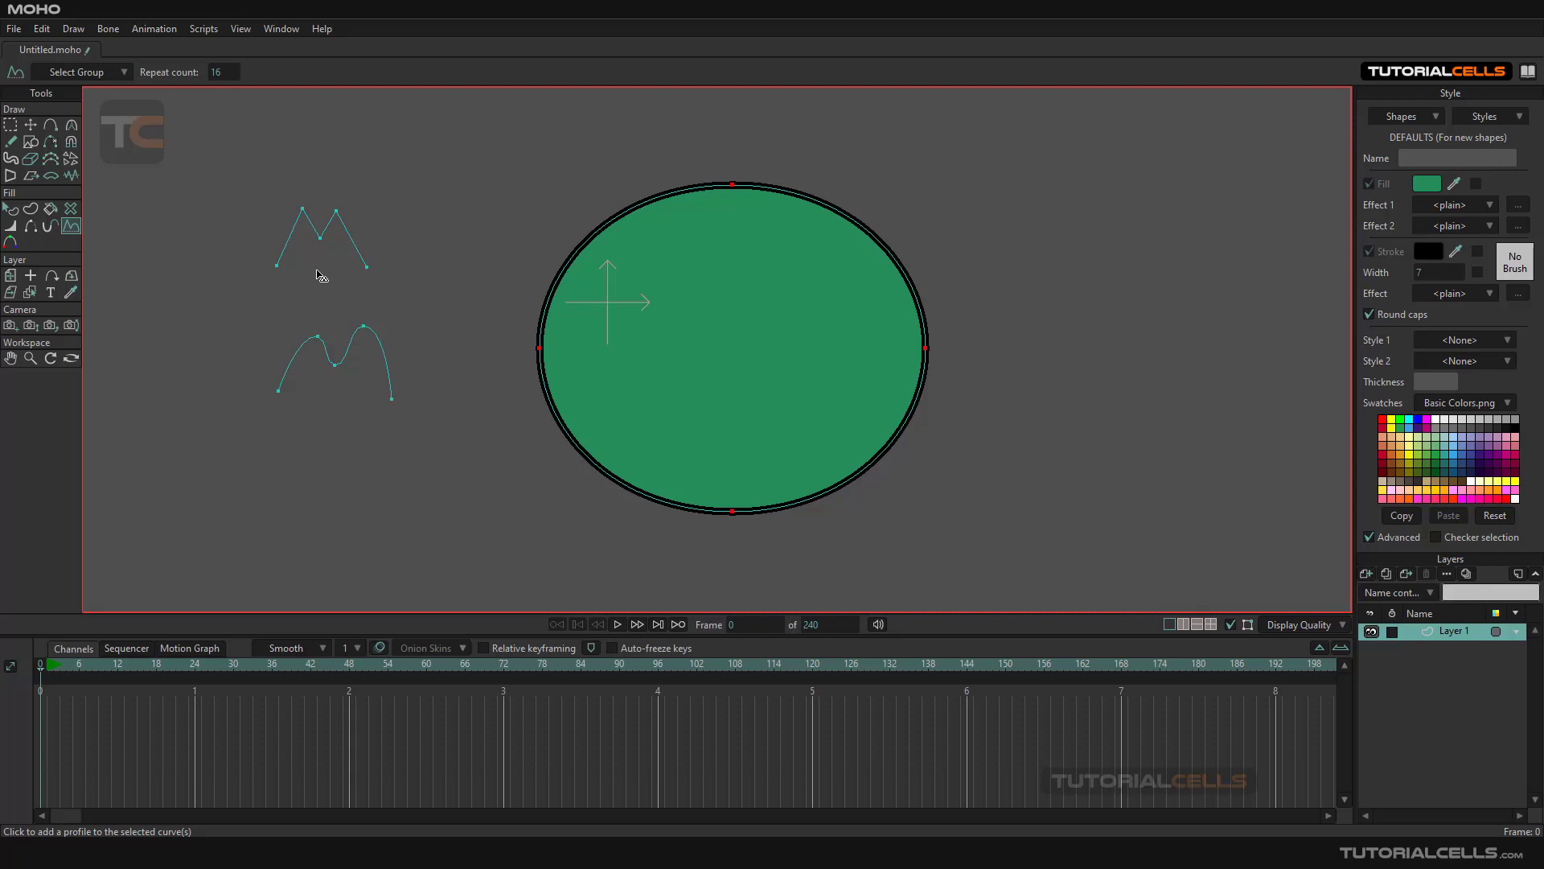
mouse_move(646, 313)
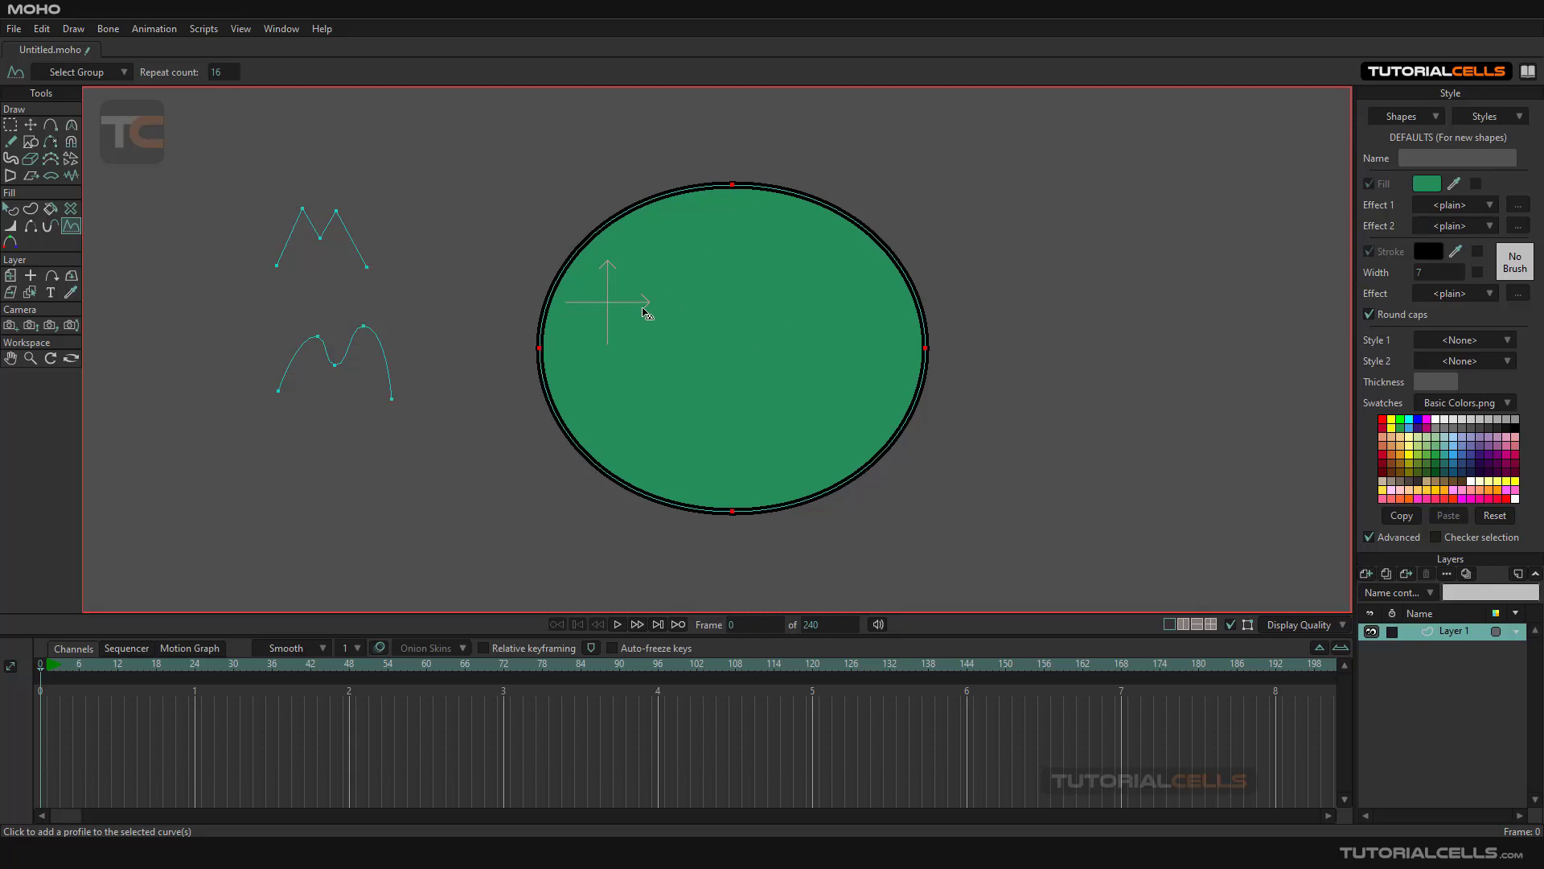
mouse_move(574, 241)
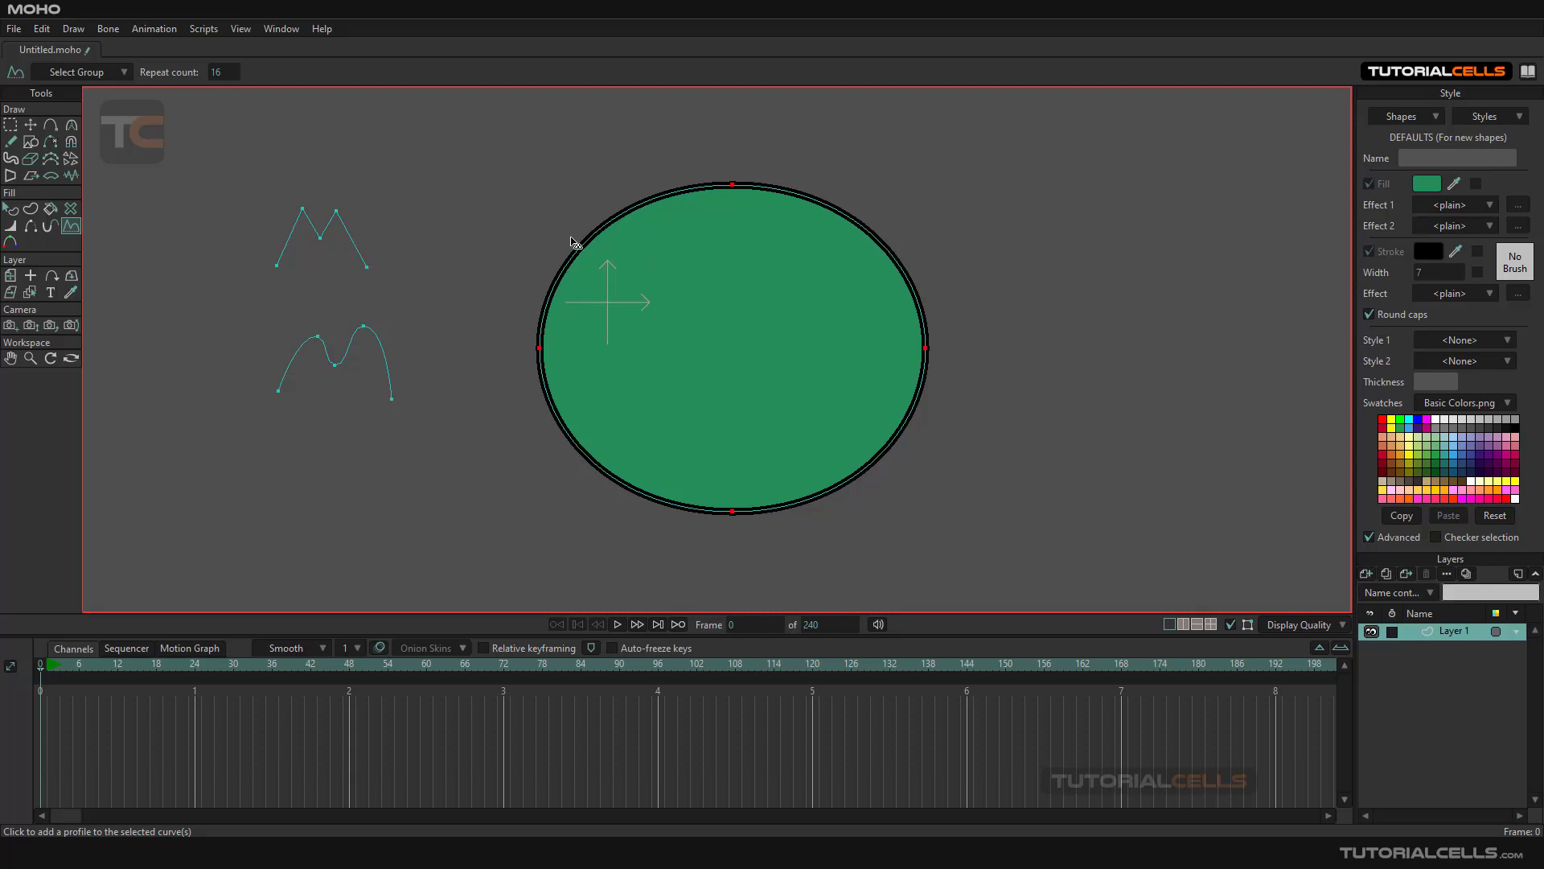
mouse_move(363, 249)
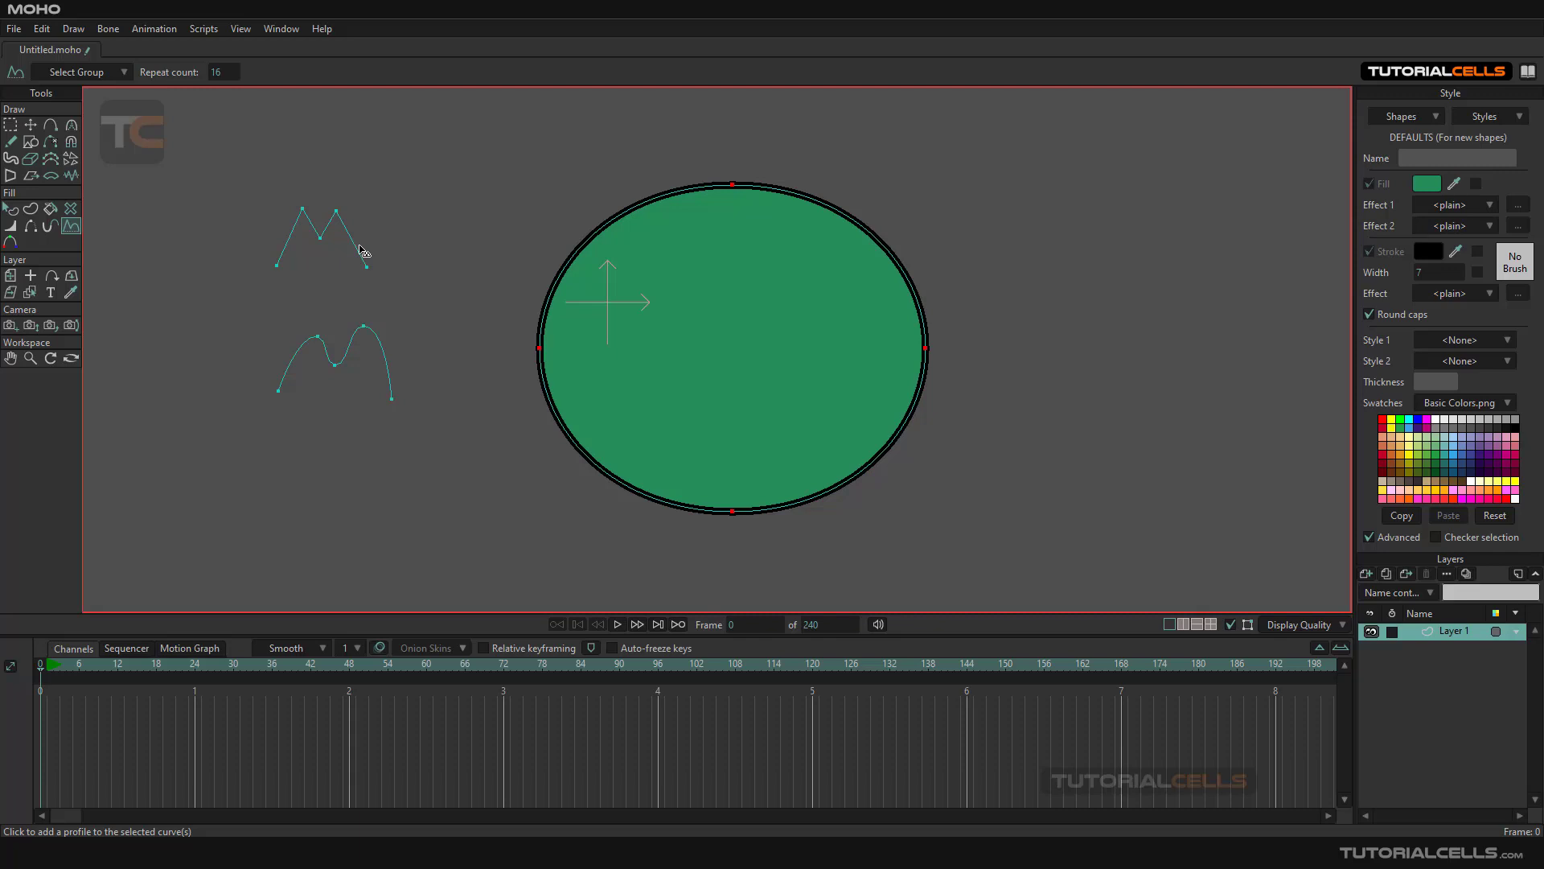
mouse_move(360, 251)
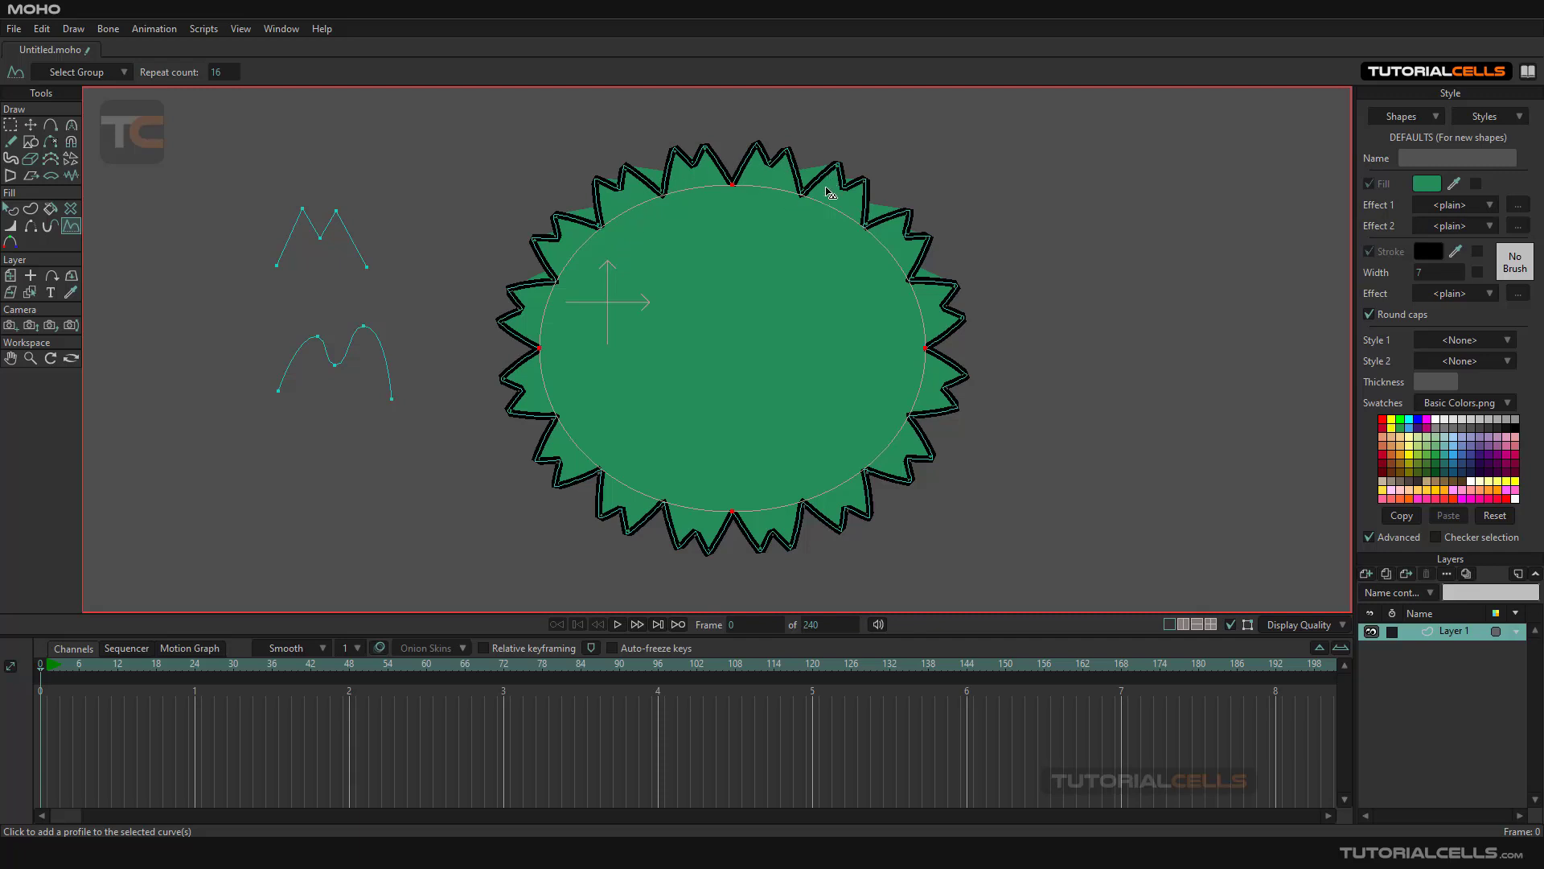
mouse_move(382, 352)
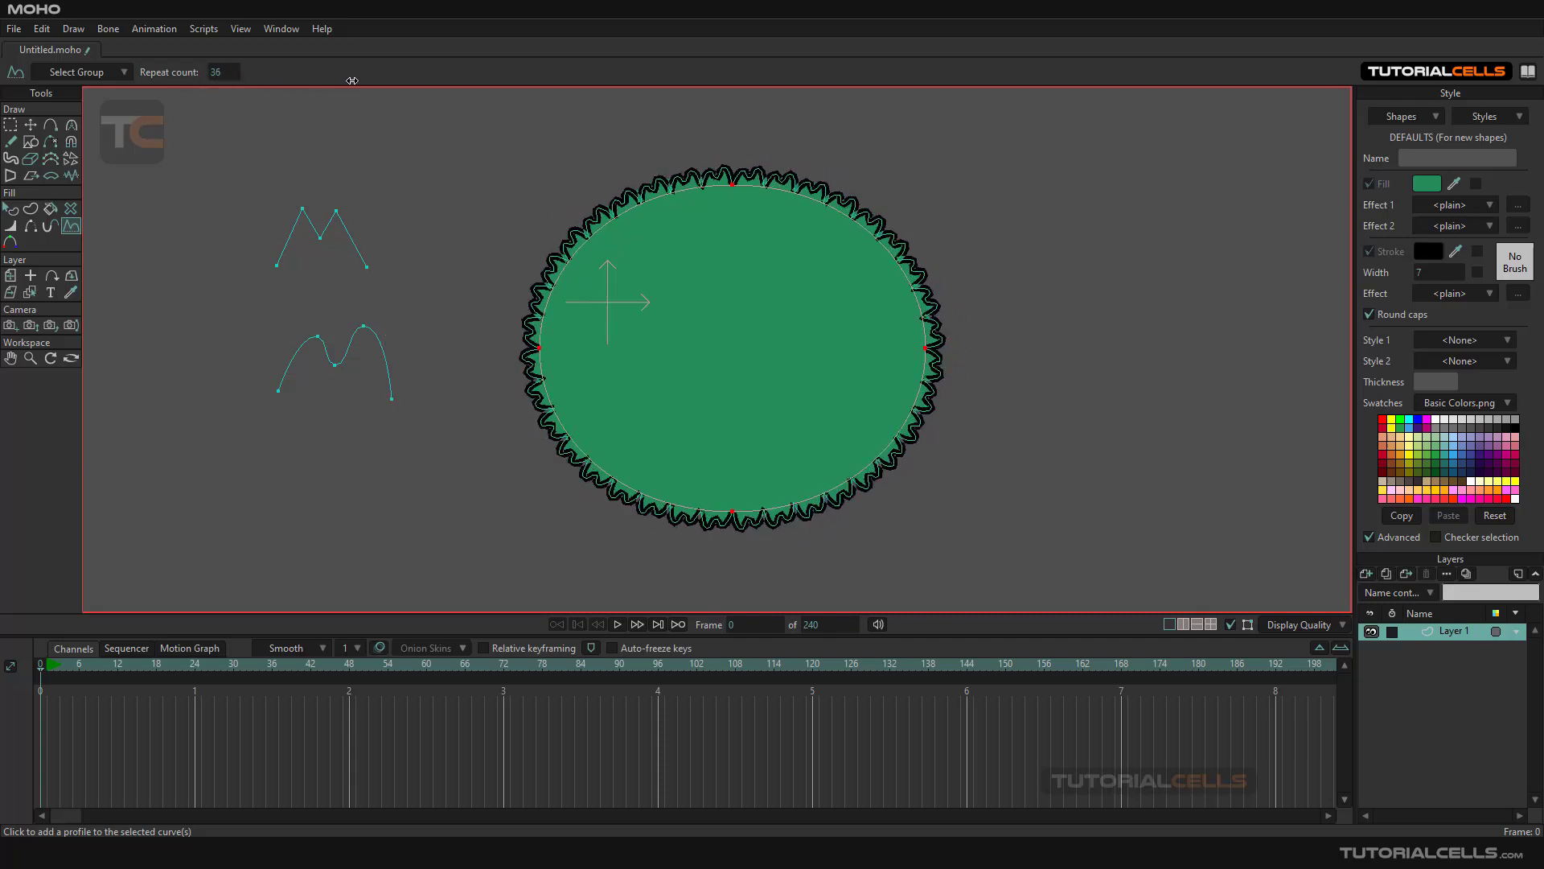
text(20)
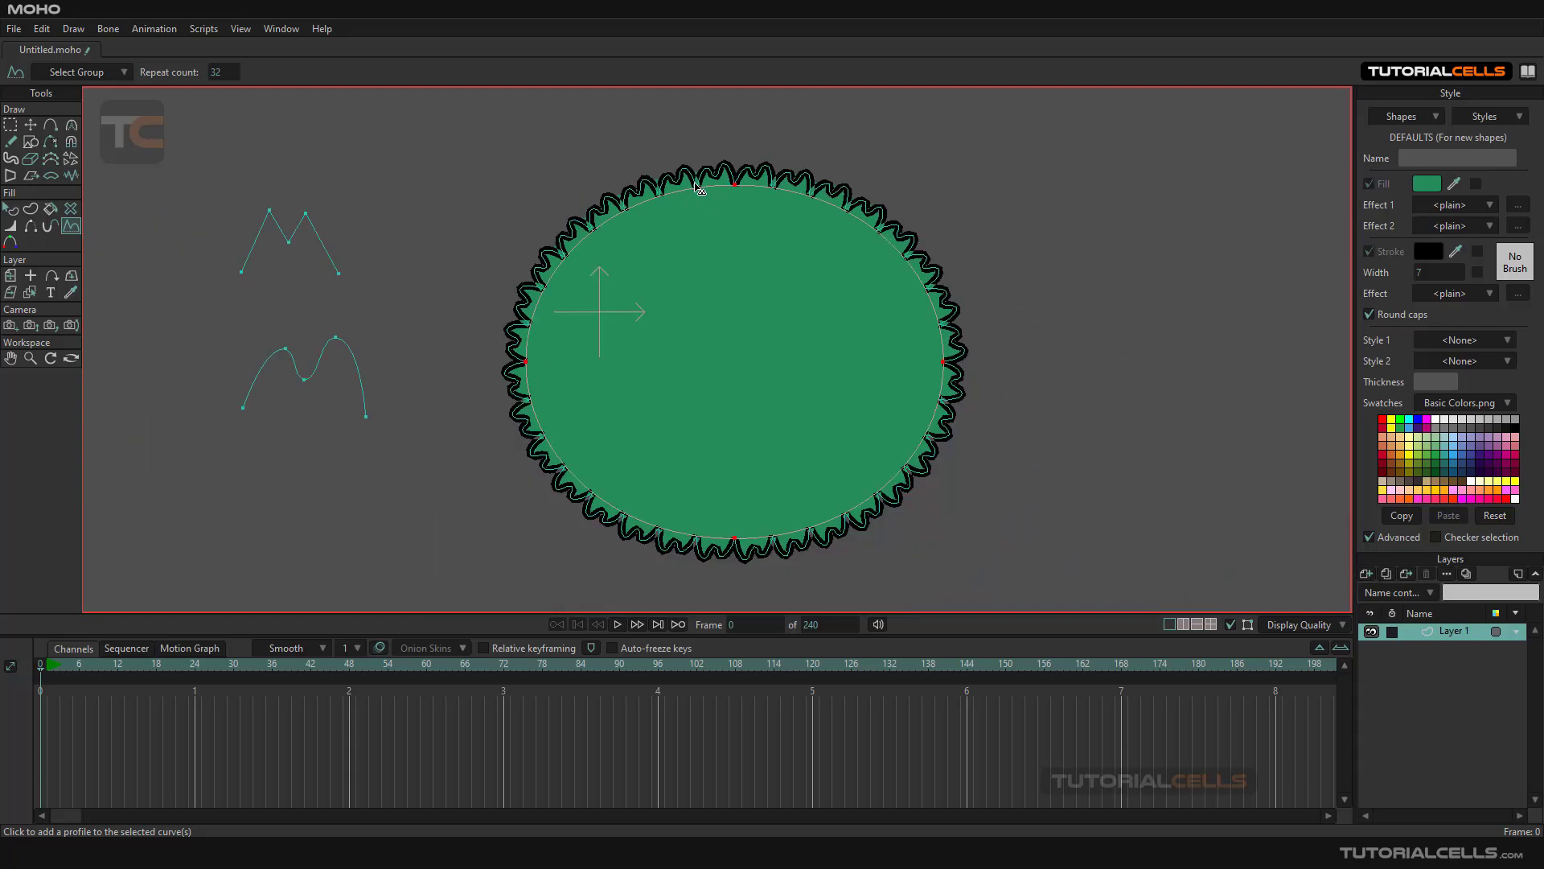
mouse_move(177, 133)
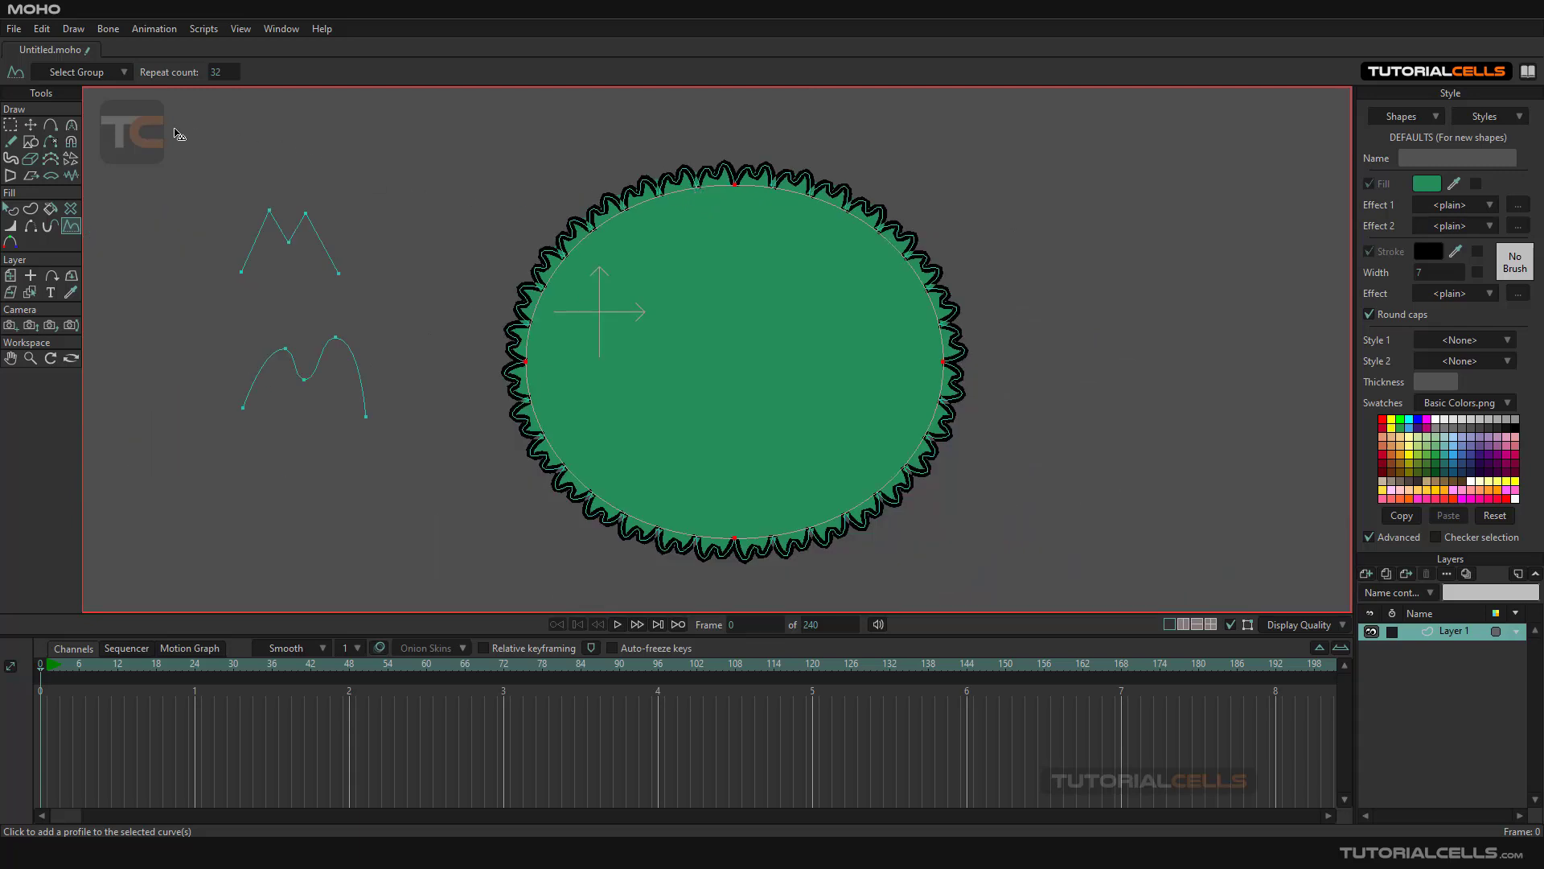
click(12, 125)
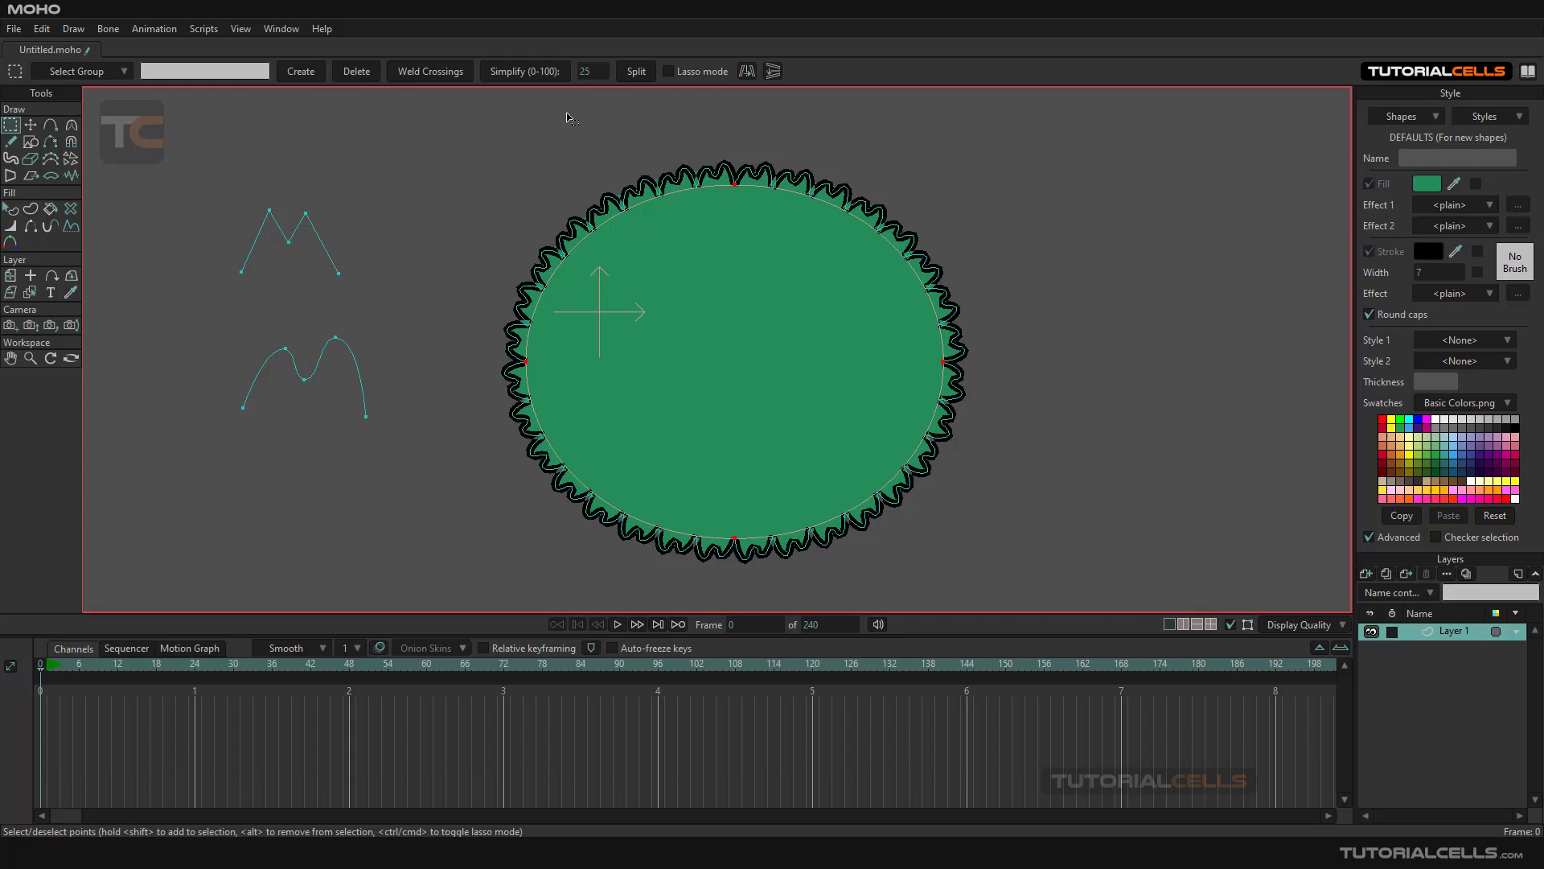
click(635, 71)
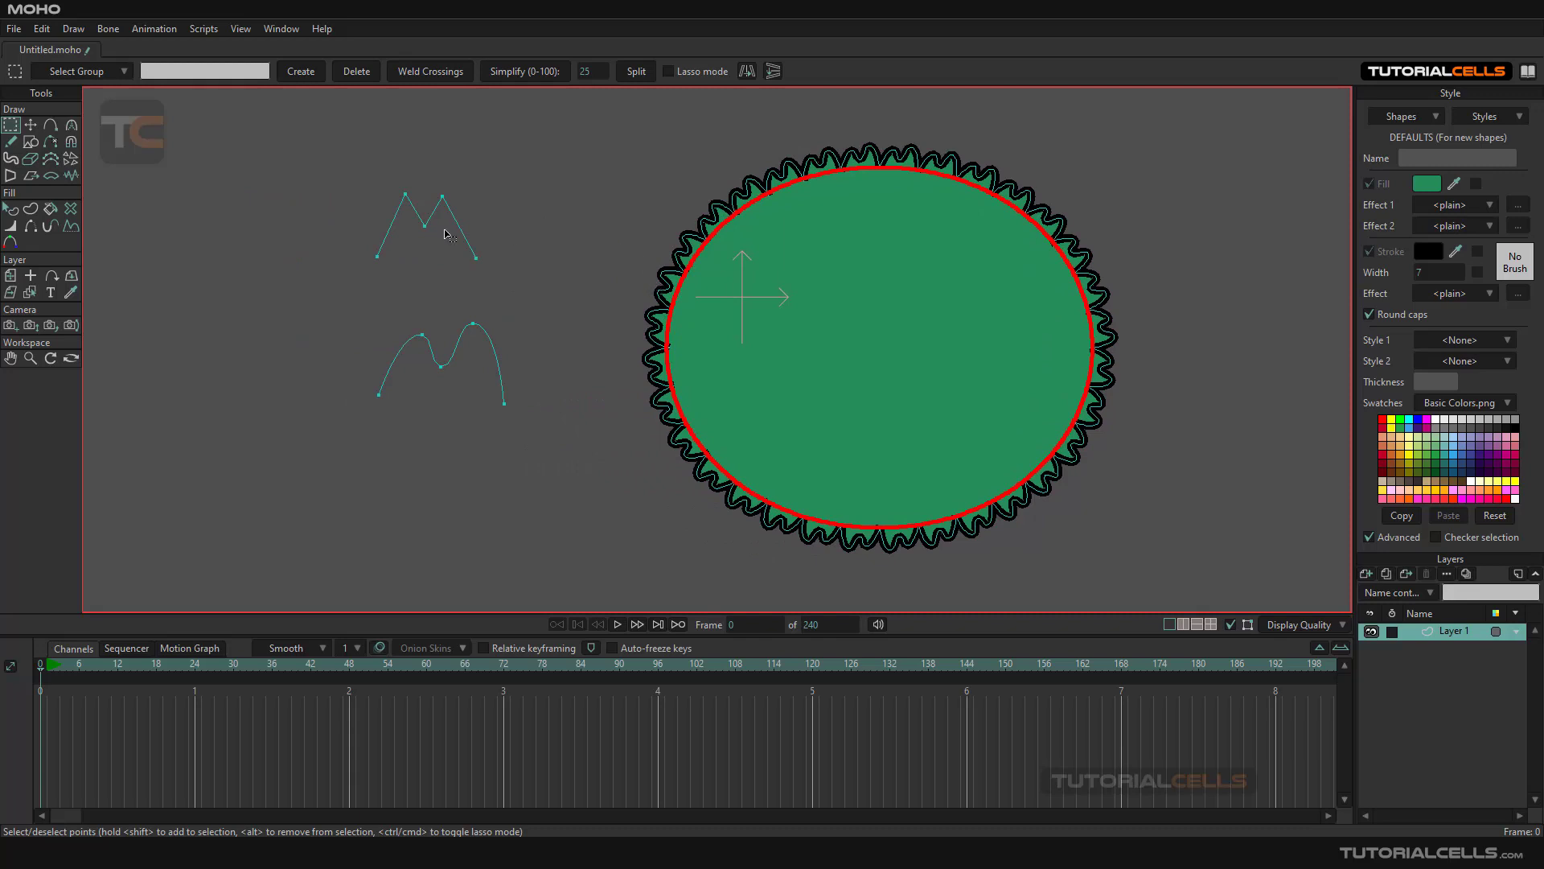
mouse_move(524, 266)
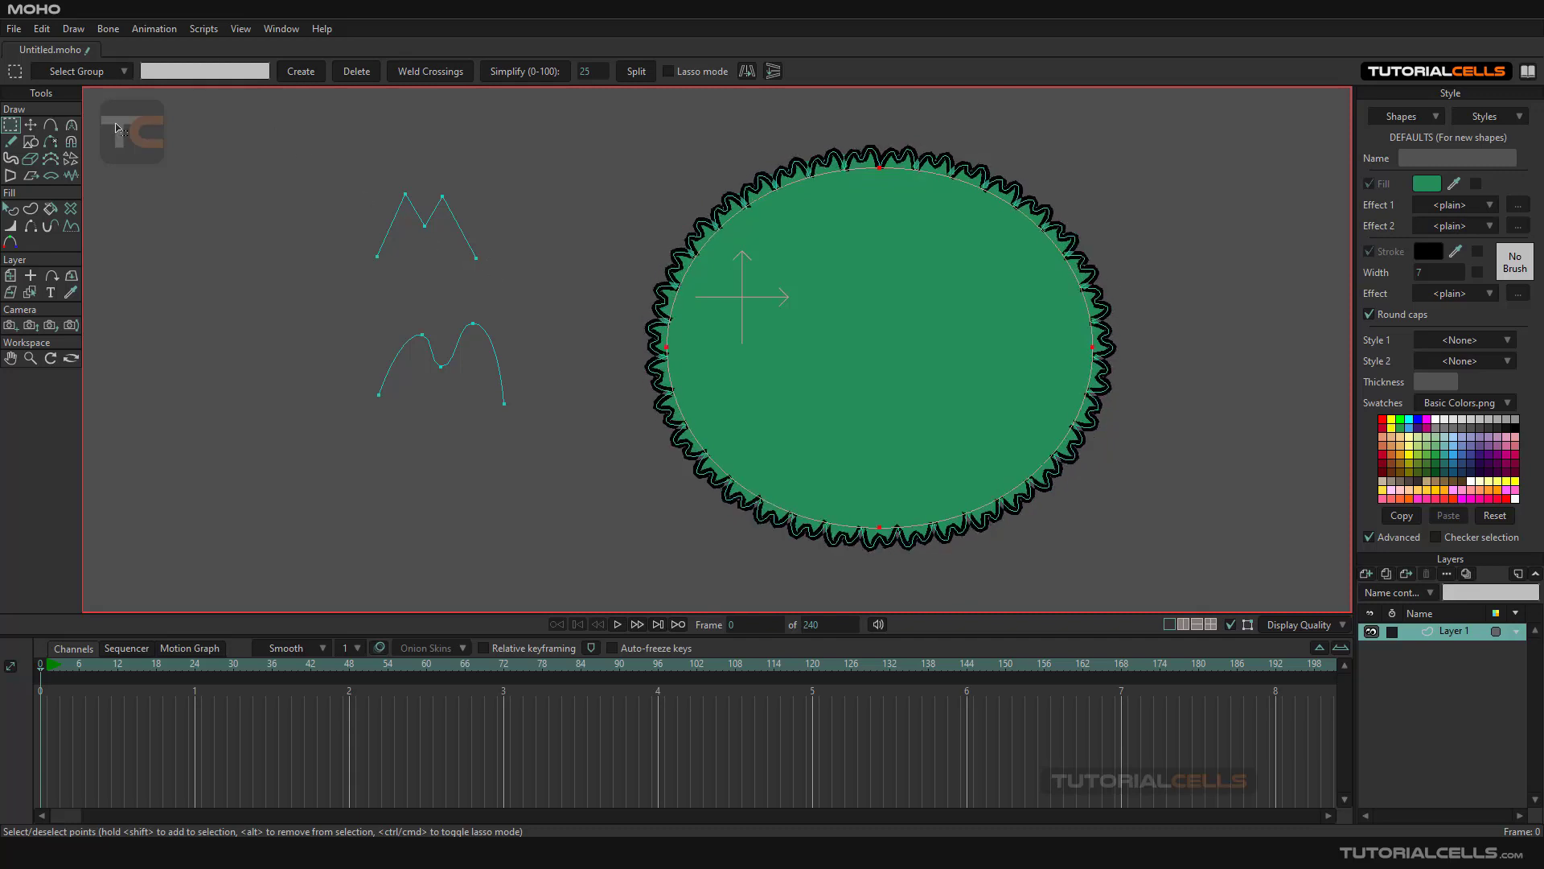
mouse_move(679, 286)
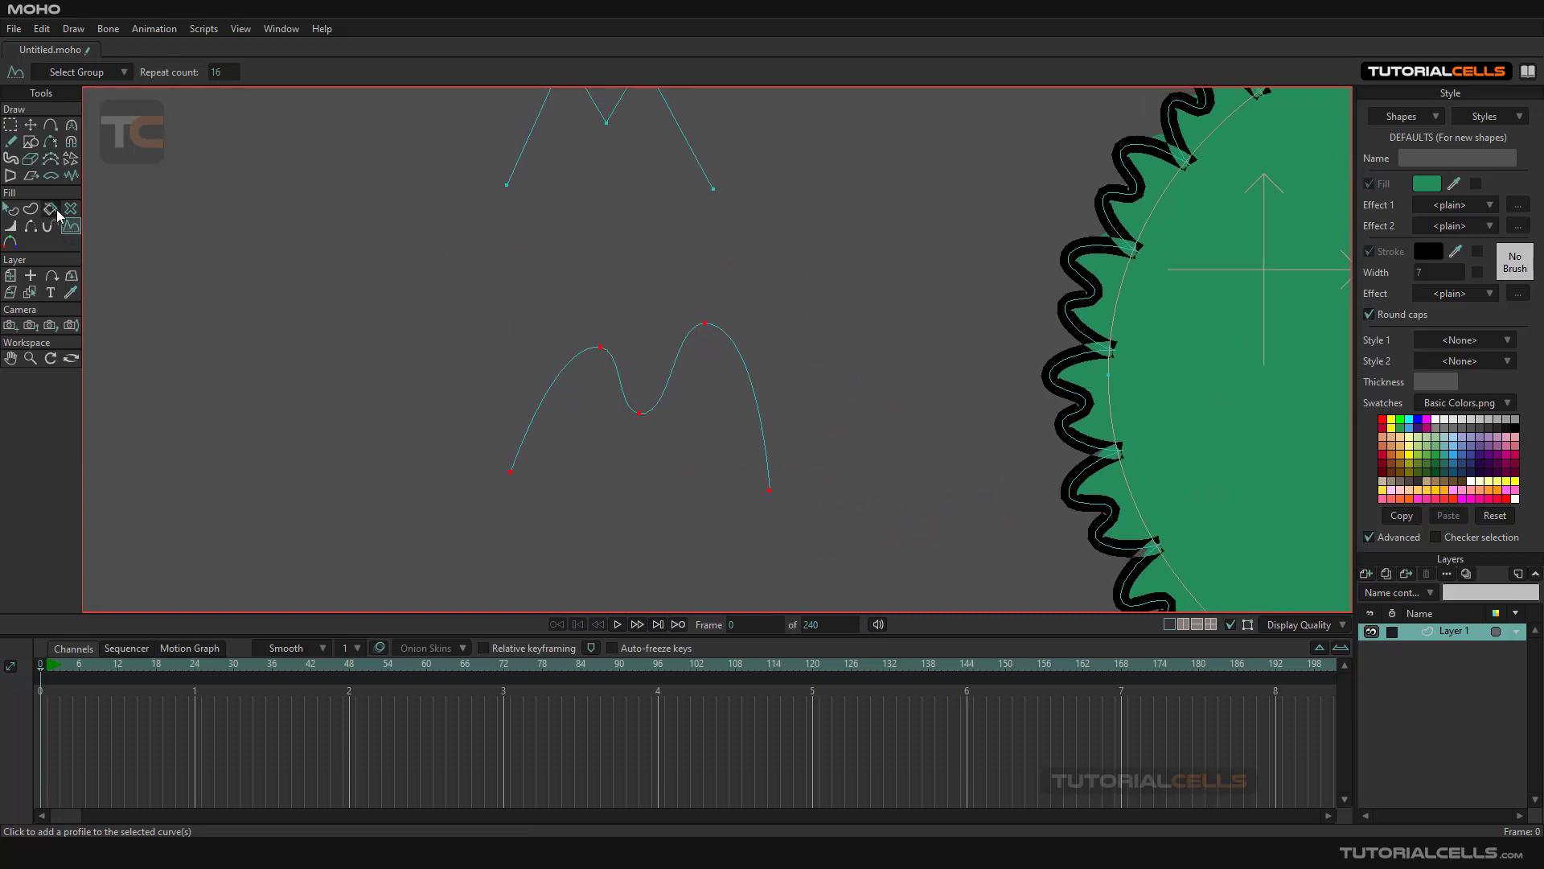
Step: Give the smooth M-shaped curve a thick black stroke with the Paint Bucket
click(51, 207)
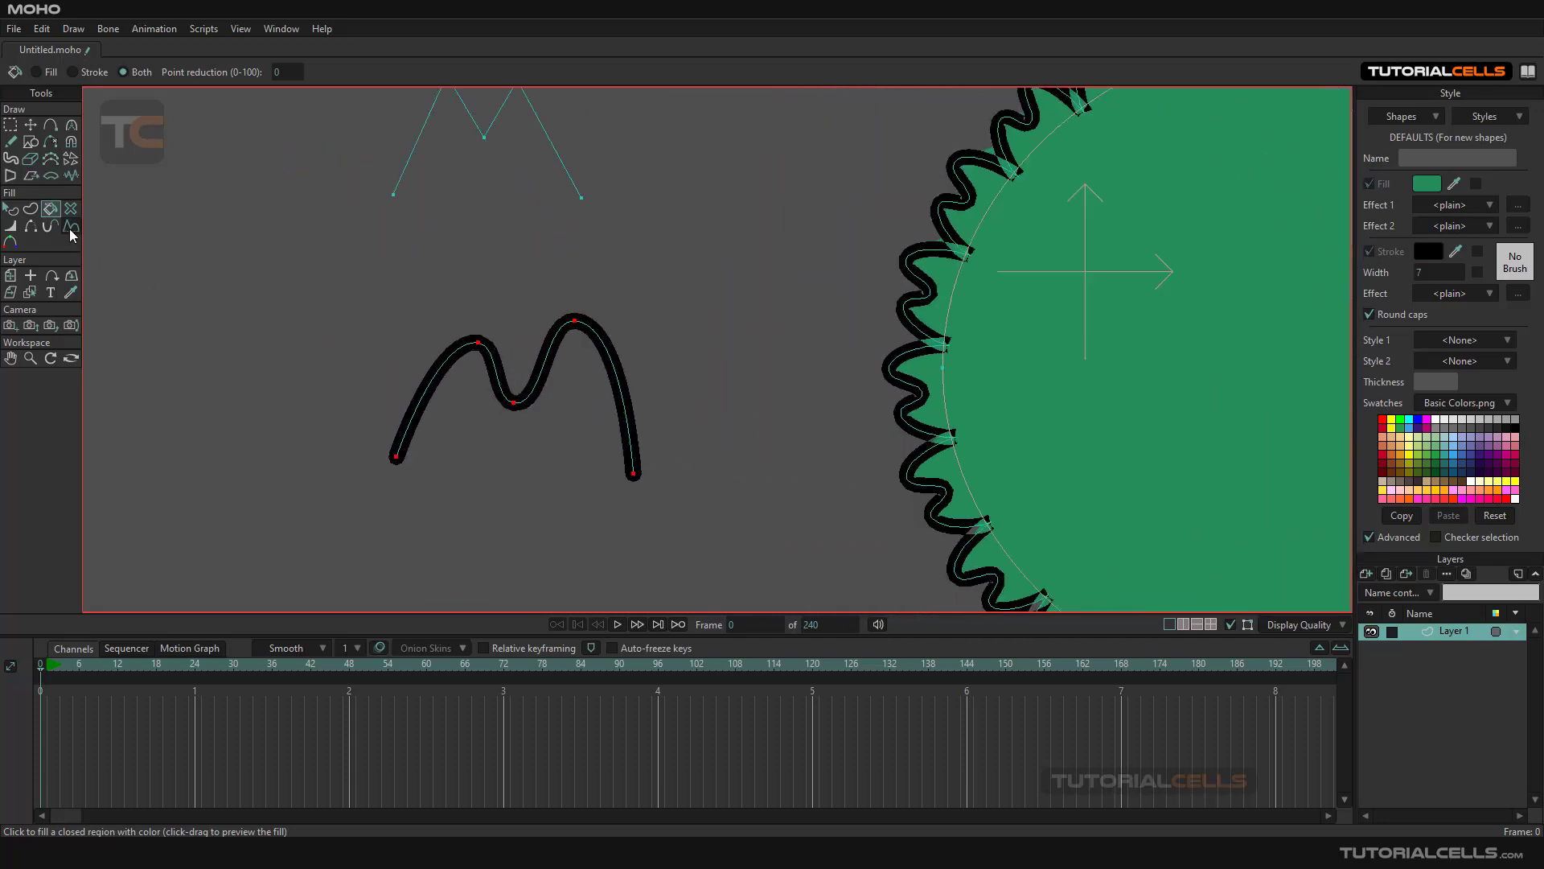
click(70, 225)
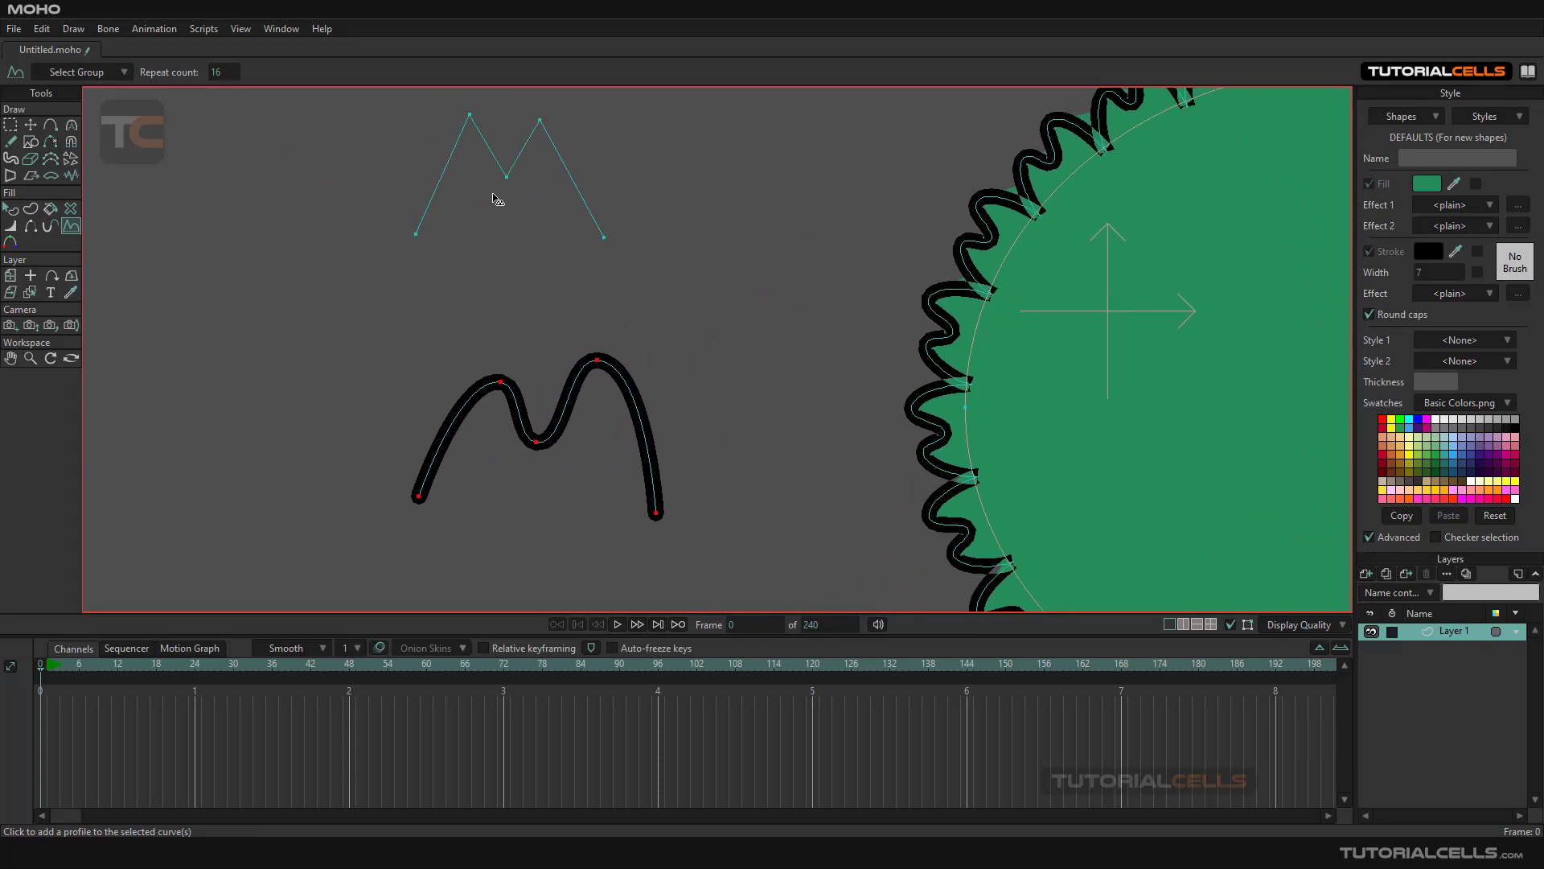